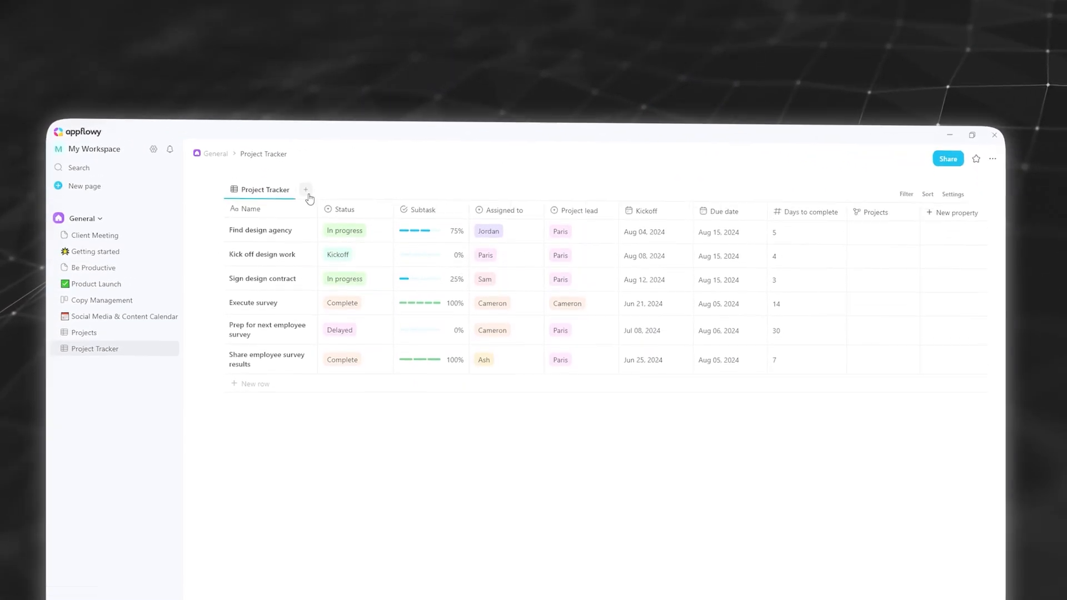
Step: Add a Board view to the Project Tracker database so tasks show as status cards
{"action": "left_click", "coordinate": [306, 188]}
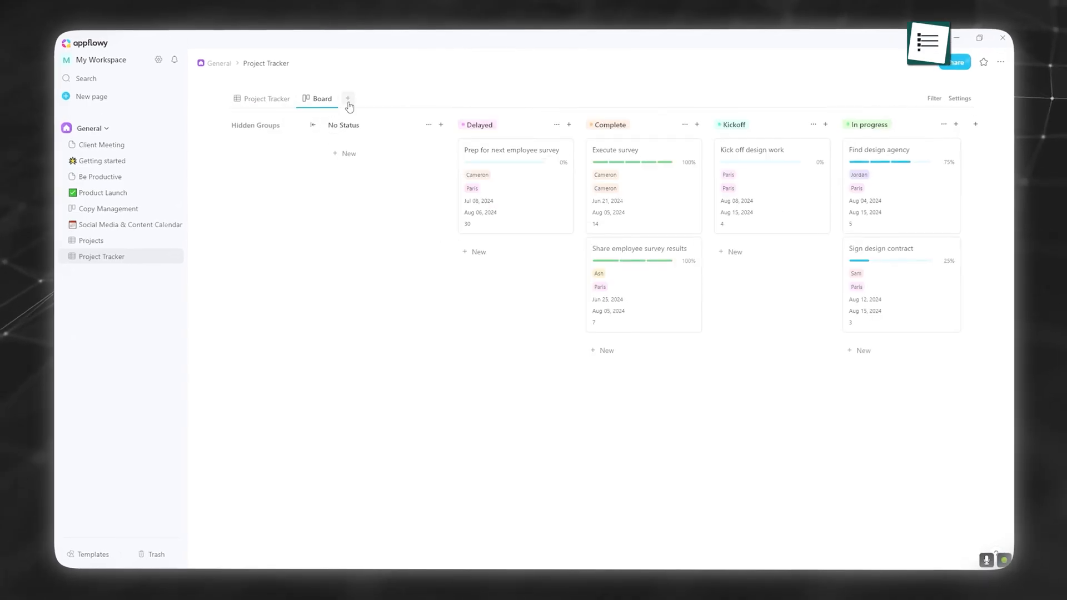
{"action": "left_click", "coordinate": [347, 101]}
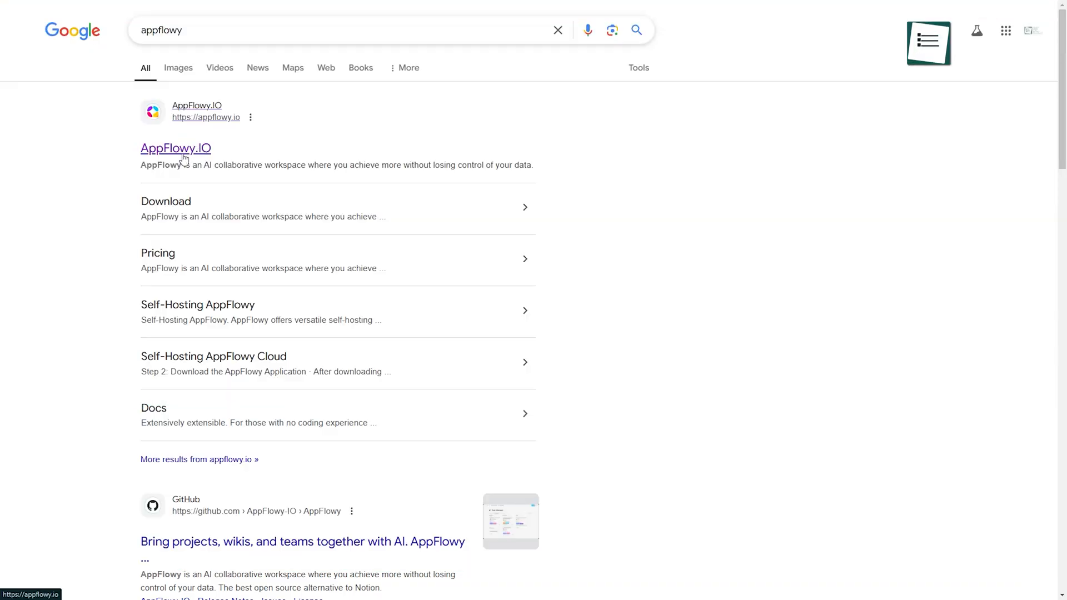
Step: Download the Windows desktop installer from the AppFlowy.IO website
{"action": "left_click", "coordinate": [175, 147]}
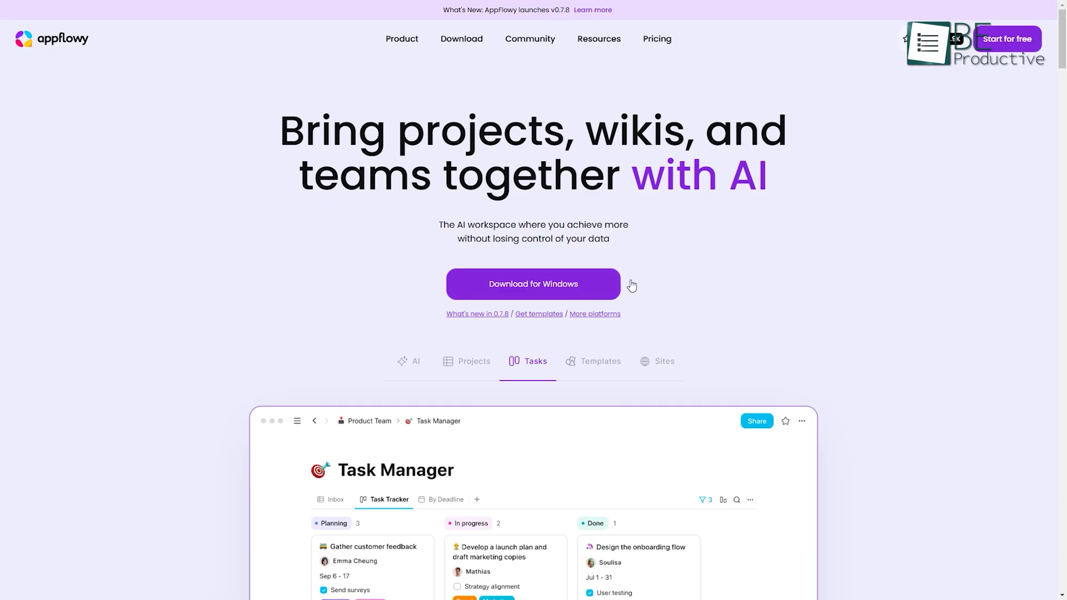
{"action": "scroll", "scroll_direction": "down", "scroll_amount": 3}
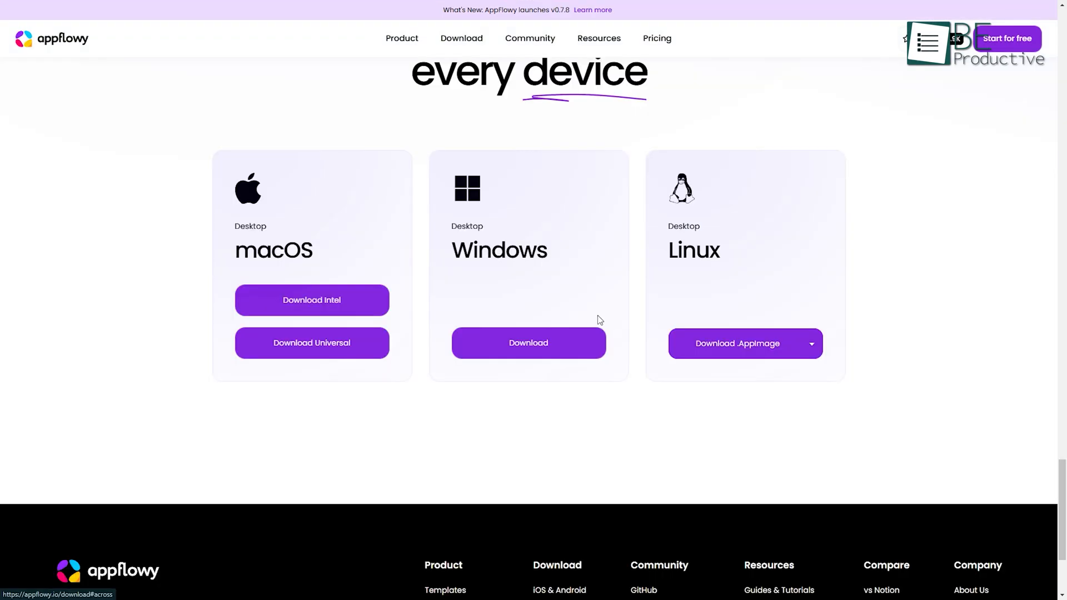
{"action": "mouse_move", "coordinate": [333, 311]}
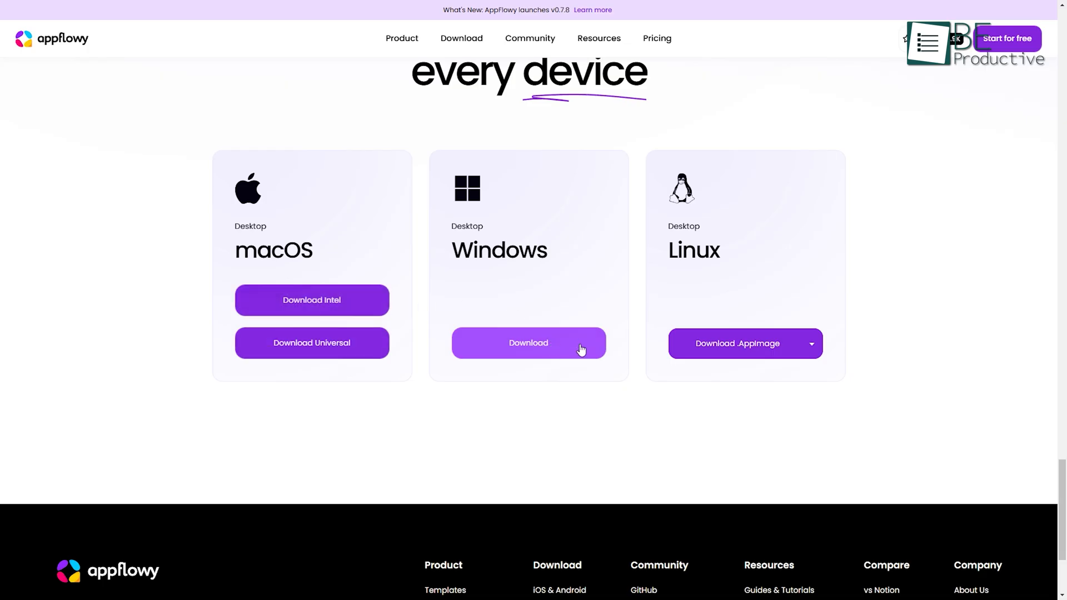
{"action": "mouse_move", "coordinate": [538, 351]}
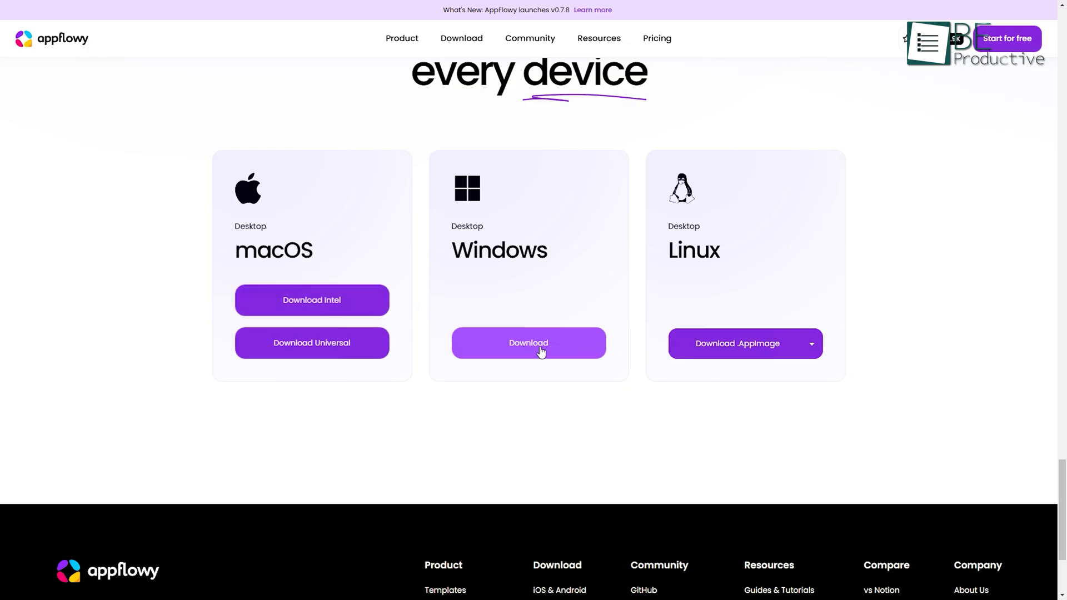
{"action": "left_click", "coordinate": [528, 343]}
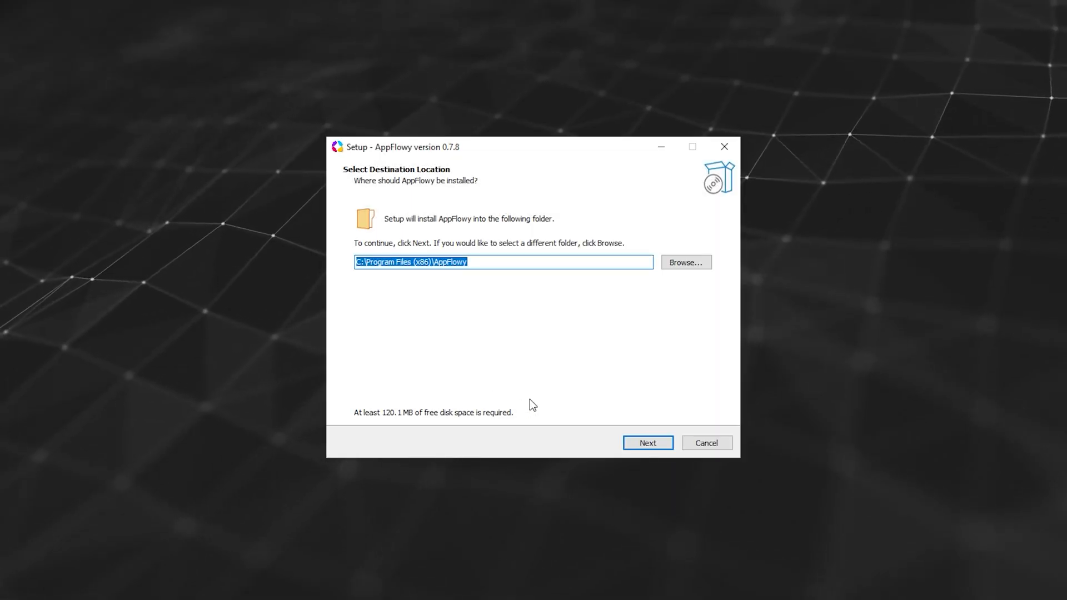
Step: Change the install destination to the Nextcloud folder under be productive
{"action": "left_click", "coordinate": [685, 262]}
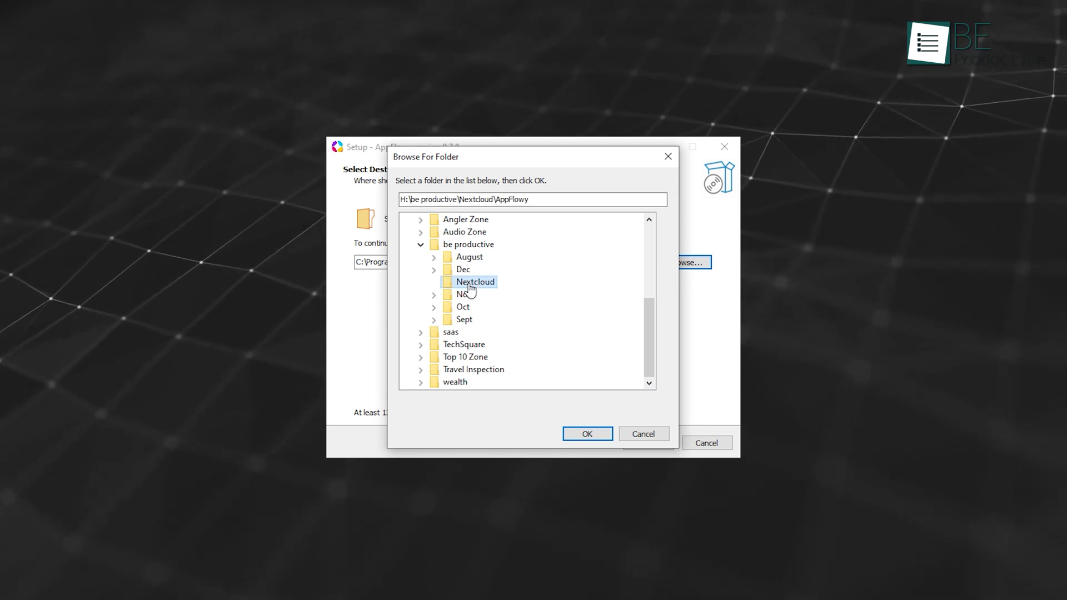
{"action": "left_click", "coordinate": [585, 433]}
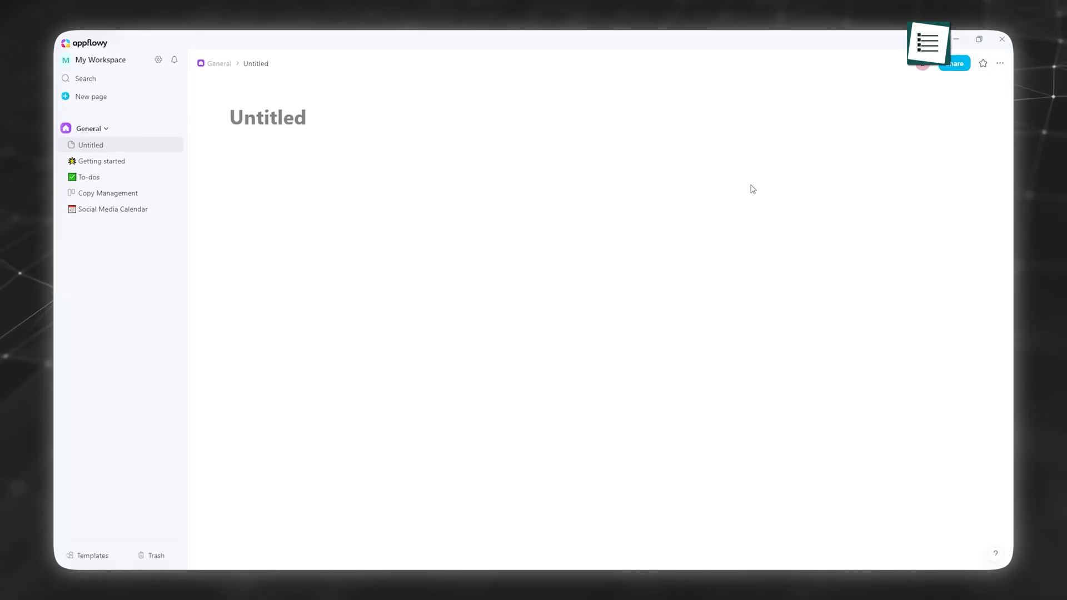
Step: Open the Getting started welcome page from the sidebar
{"action": "left_click", "coordinate": [101, 162]}
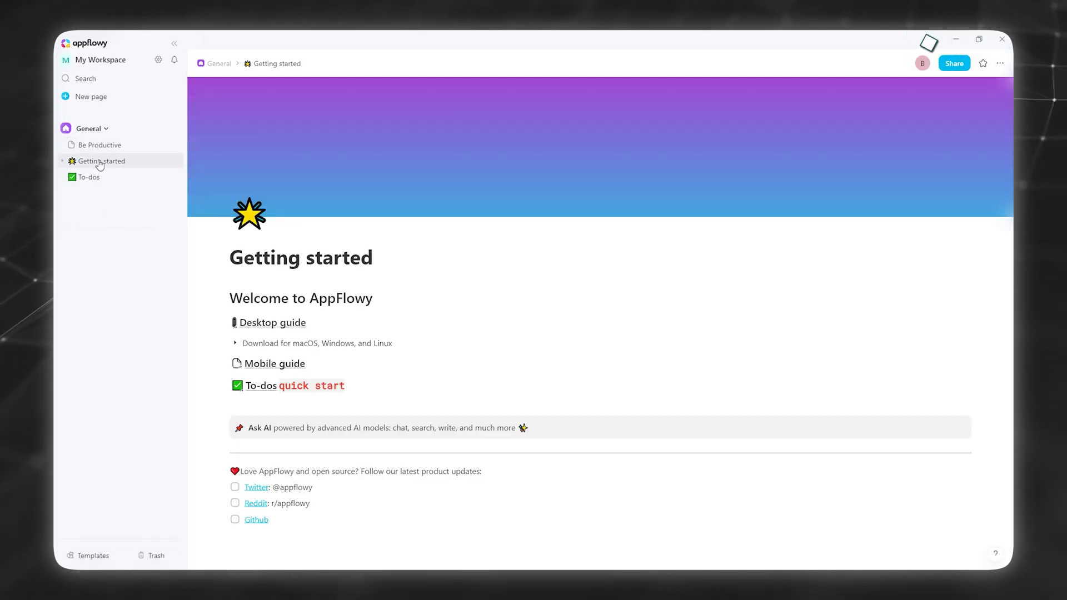
{"action": "left_click", "coordinate": [89, 177]}
{"action": "type", "text": "Client Meet"}
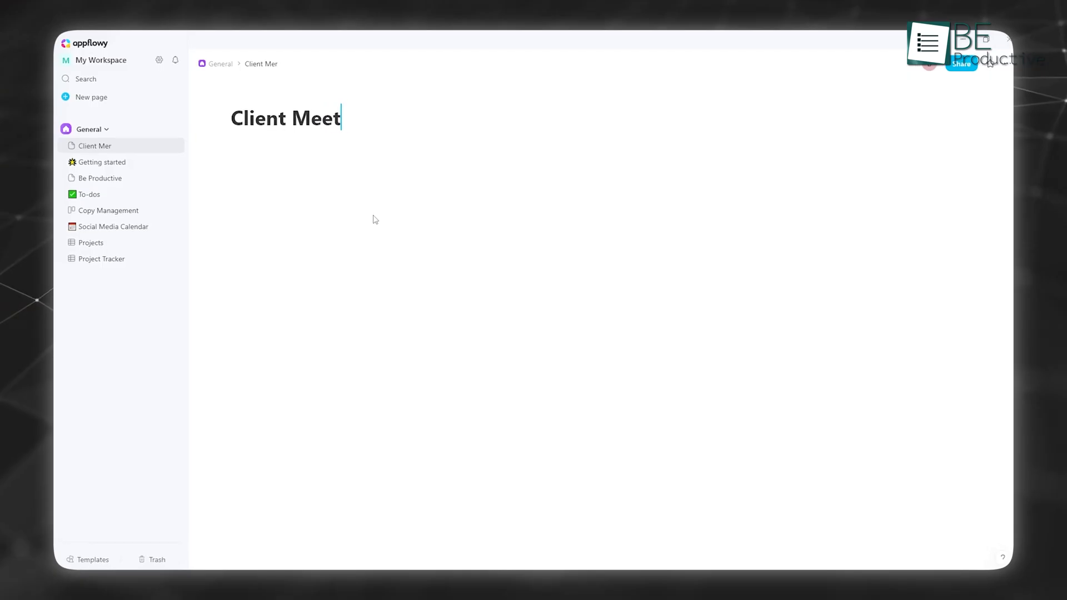
Step: Title the page Client Meeting and add headings Payments, call to action and deliver
{"action": "type", "text": "ing"}
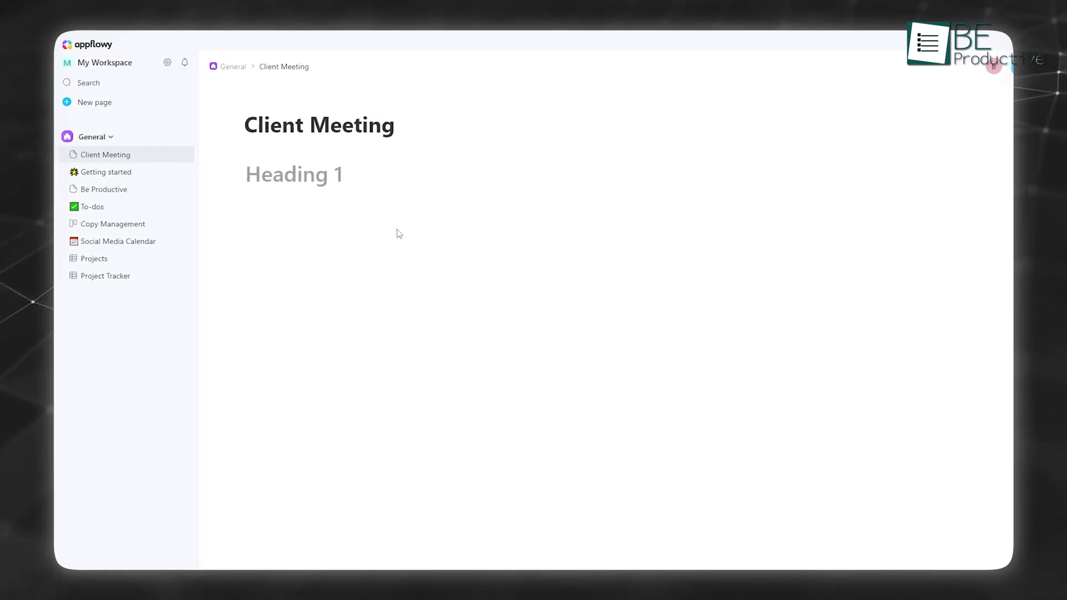
{"action": "type", "text": "Payments"}
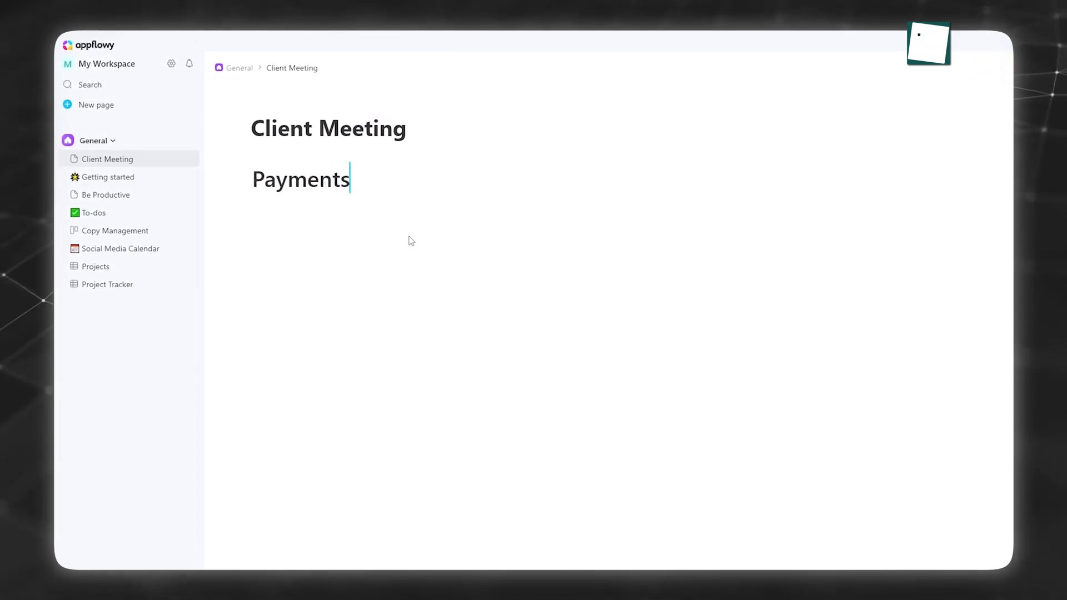
{"action": "type", "text": "call to action"}
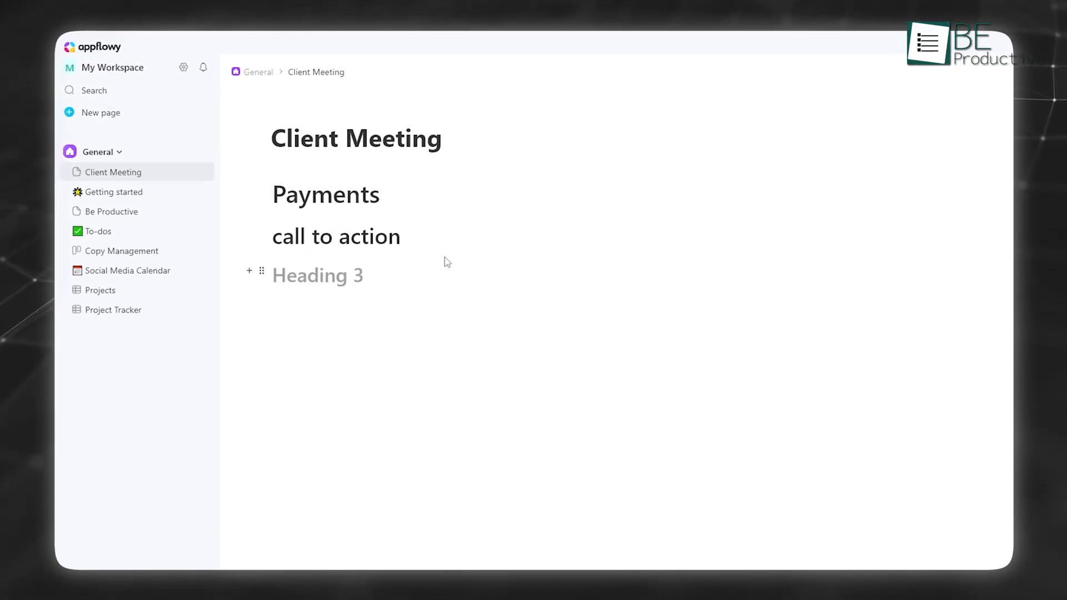
{"action": "type", "text": "deliver"}
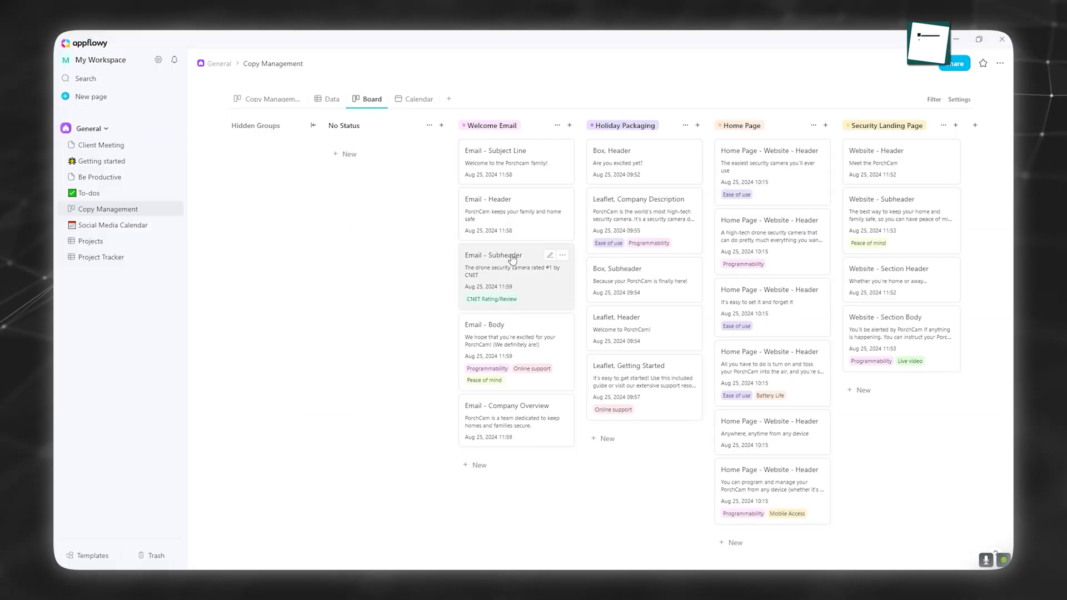
Step: Open the Create an account task and start filling its Tasks property
{"action": "left_click", "coordinate": [637, 199]}
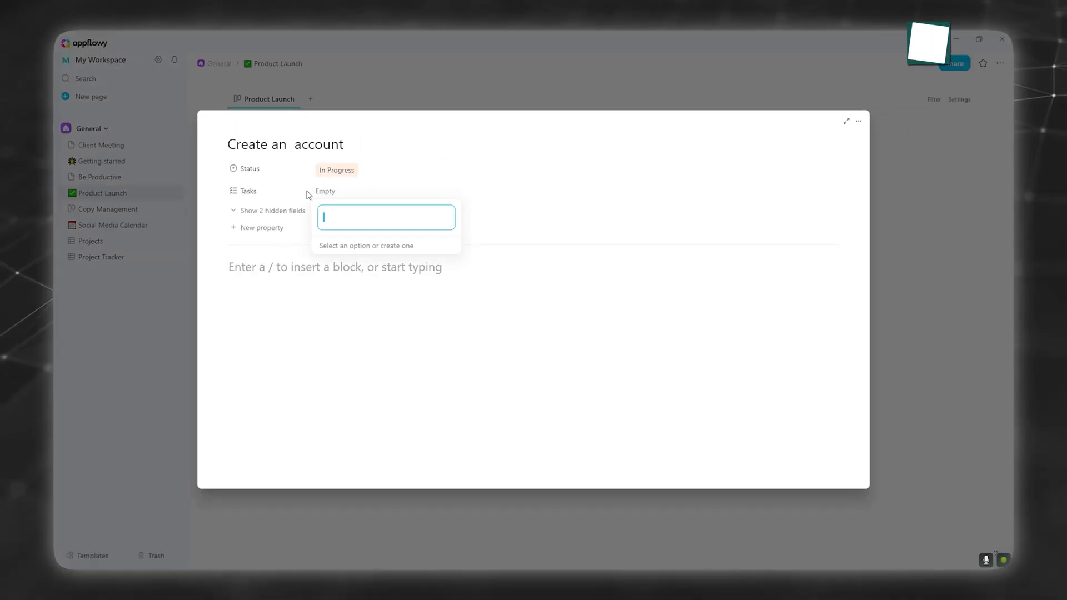
{"action": "left_click", "coordinate": [248, 190]}
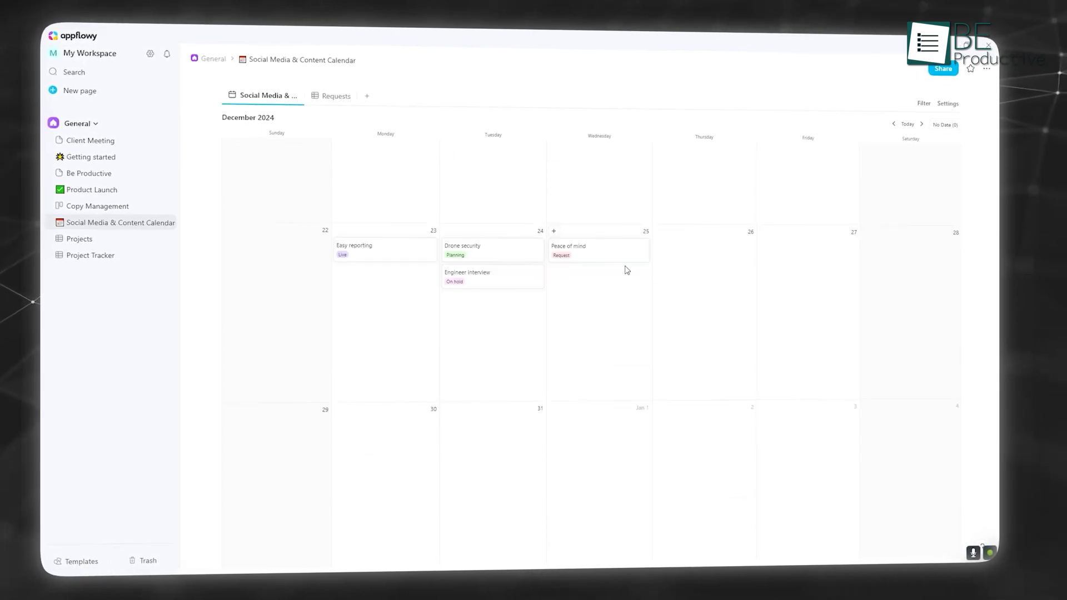
Step: Set a reminder on the Peace of mind event scheduled Dec 25, 2024 14:30
{"action": "left_click", "coordinate": [567, 246]}
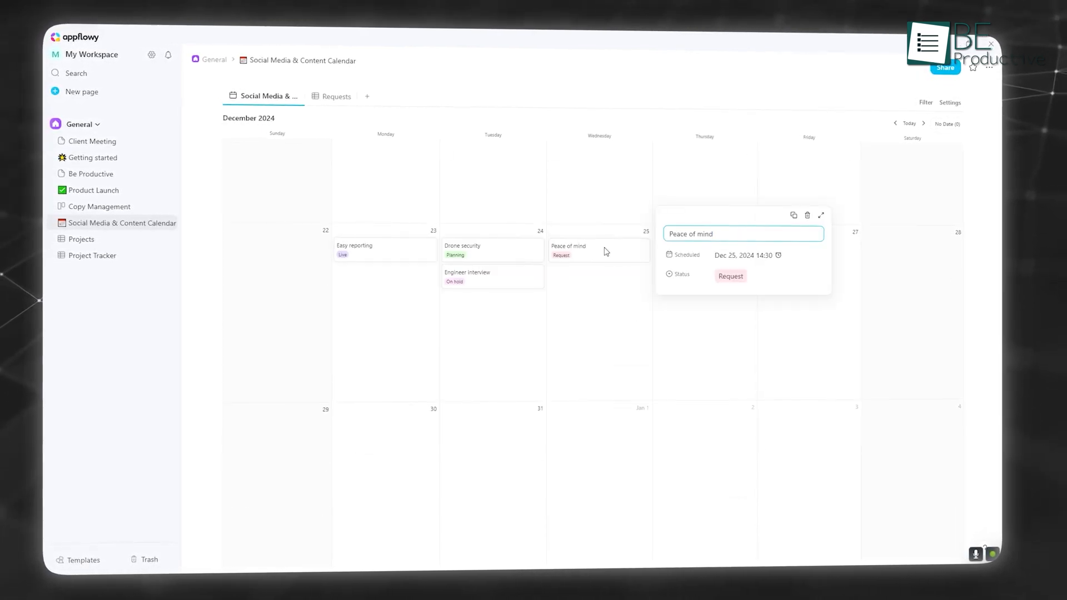
{"action": "left_click", "coordinate": [743, 255]}
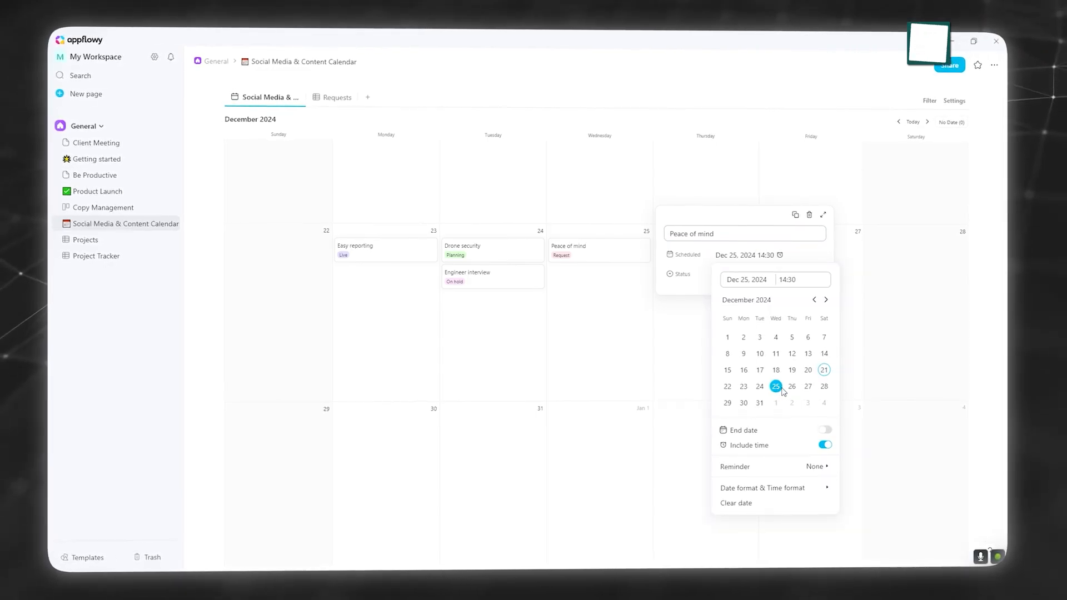
{"action": "left_click", "coordinate": [815, 467]}
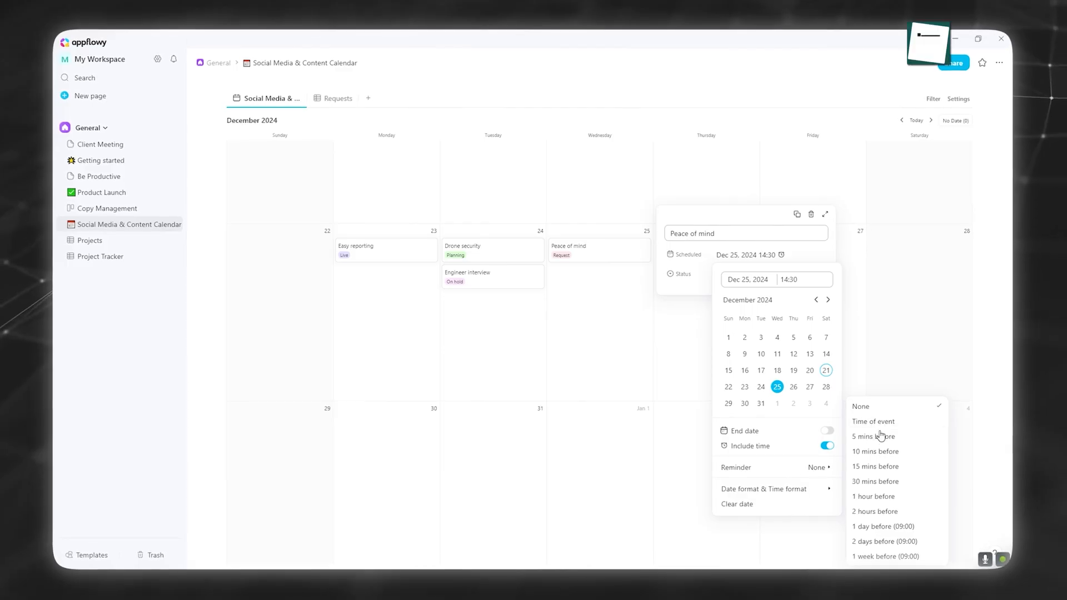
{"action": "left_click", "coordinate": [873, 436]}
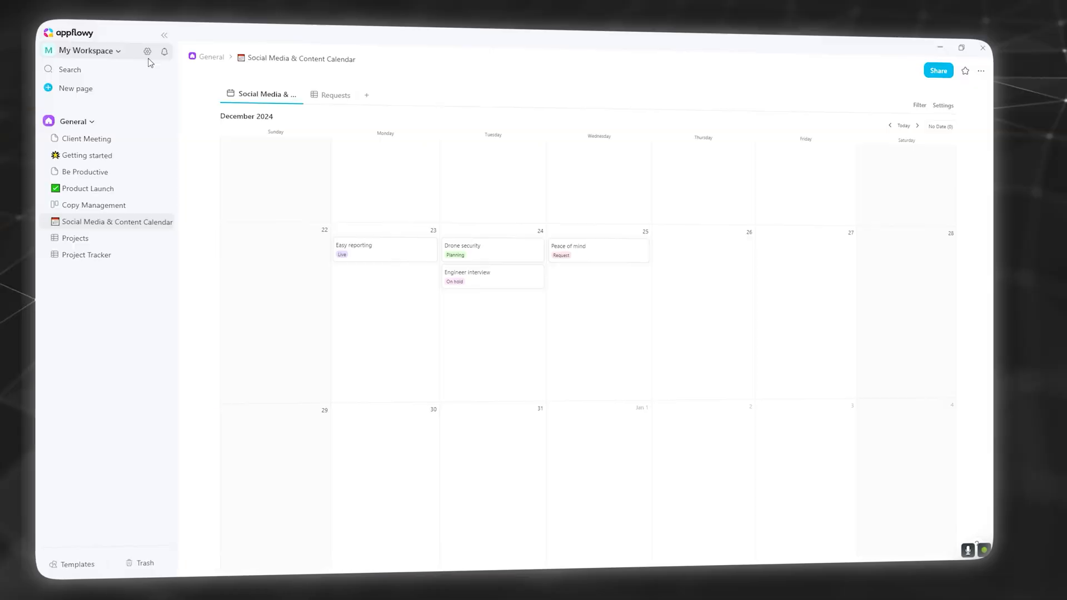
Step: Switch the Cloud server to Local and store workspace data in the Nextcloud folder
{"action": "left_click", "coordinate": [147, 50]}
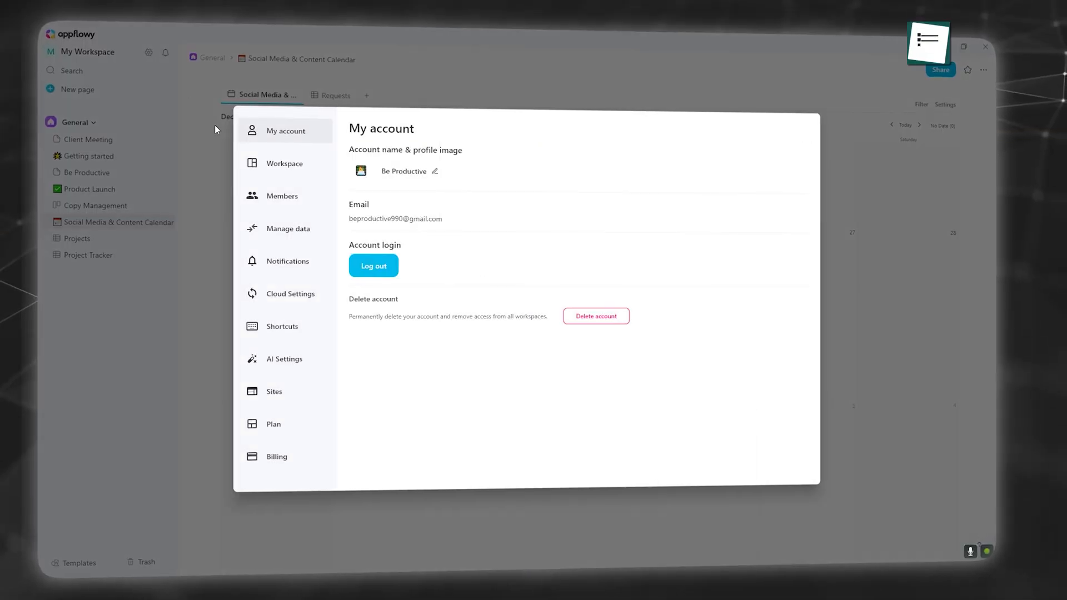
{"action": "left_click", "coordinate": [290, 293]}
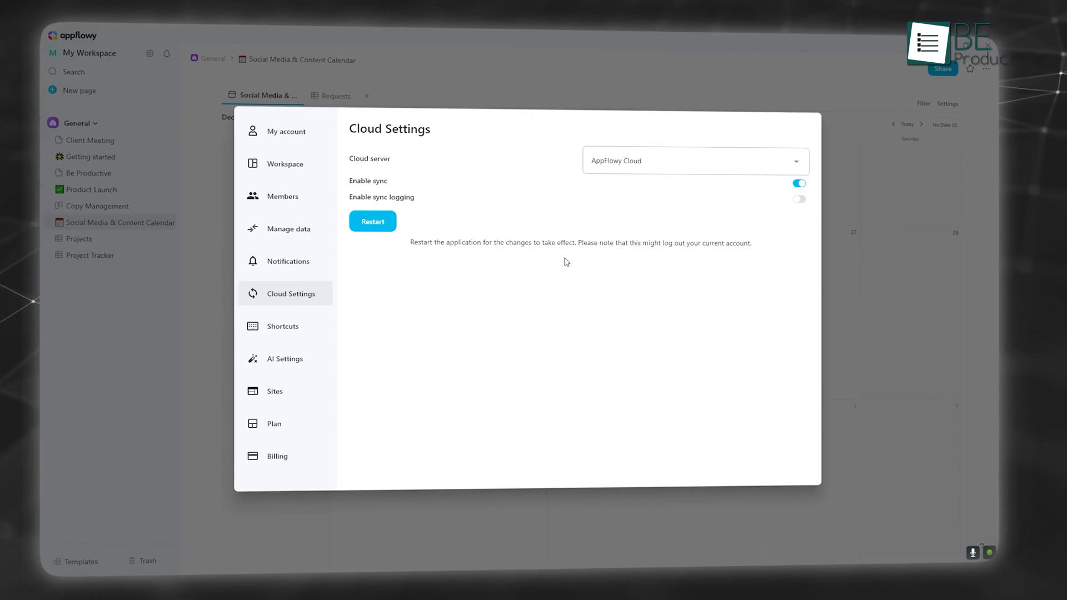
{"action": "left_click", "coordinate": [693, 160]}
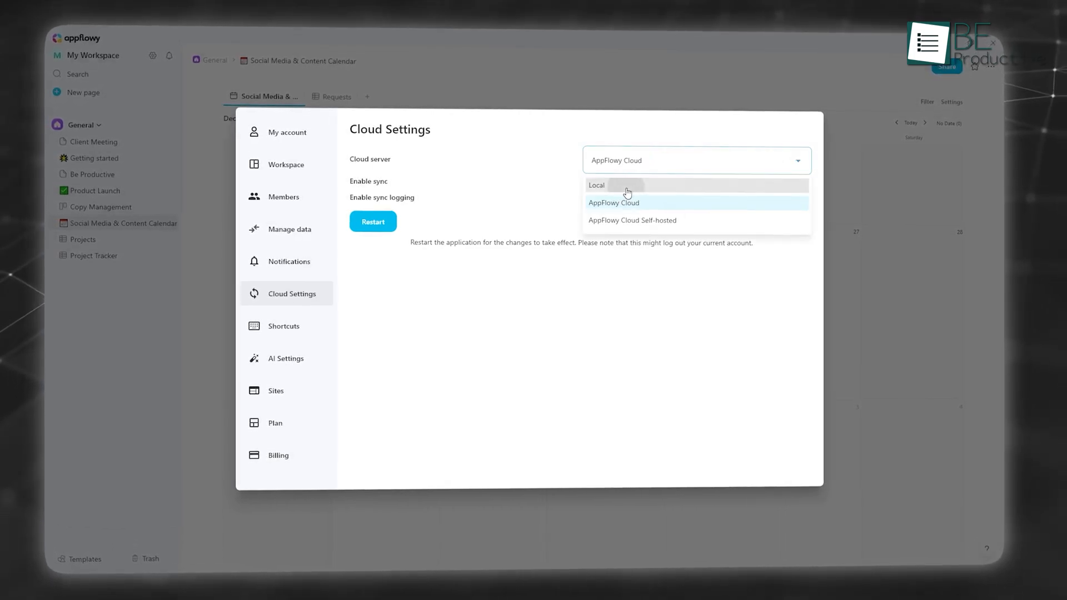
{"action": "left_click", "coordinate": [597, 186]}
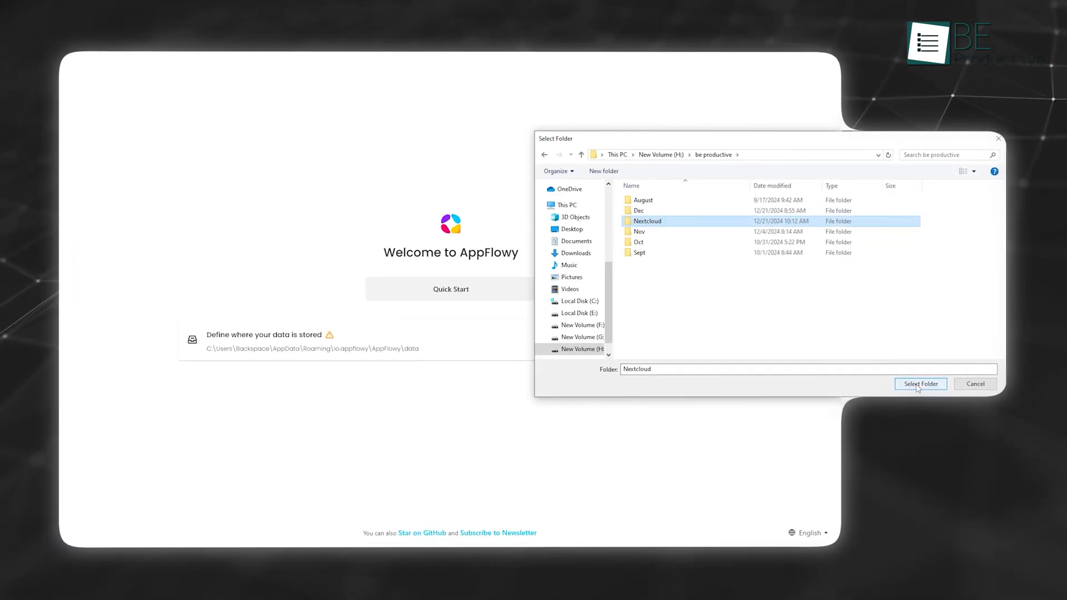
{"action": "left_click", "coordinate": [919, 383]}
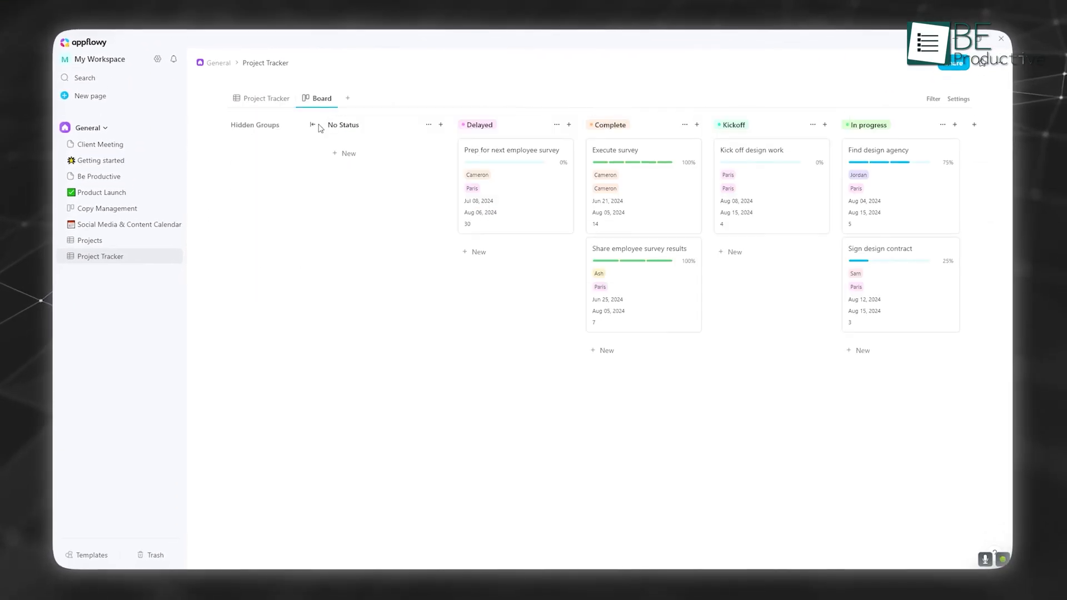
Step: View Project Tracker as calendar and table, recolour Delayed to yellow, open Be Productive
{"action": "left_click", "coordinate": [398, 99]}
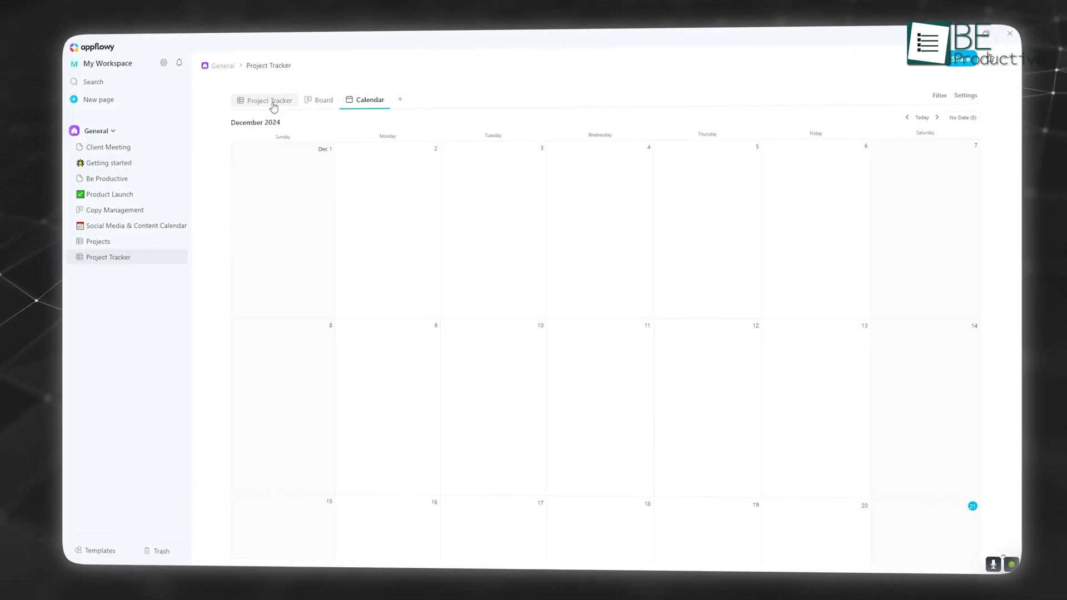
{"action": "left_click", "coordinate": [269, 100]}
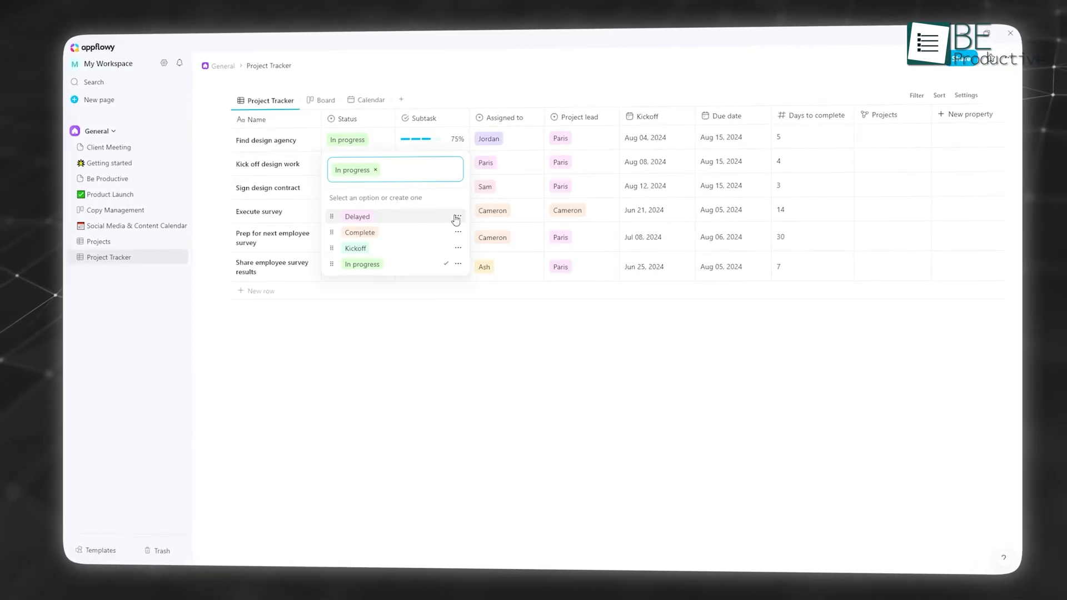
{"action": "left_click", "coordinate": [458, 215]}
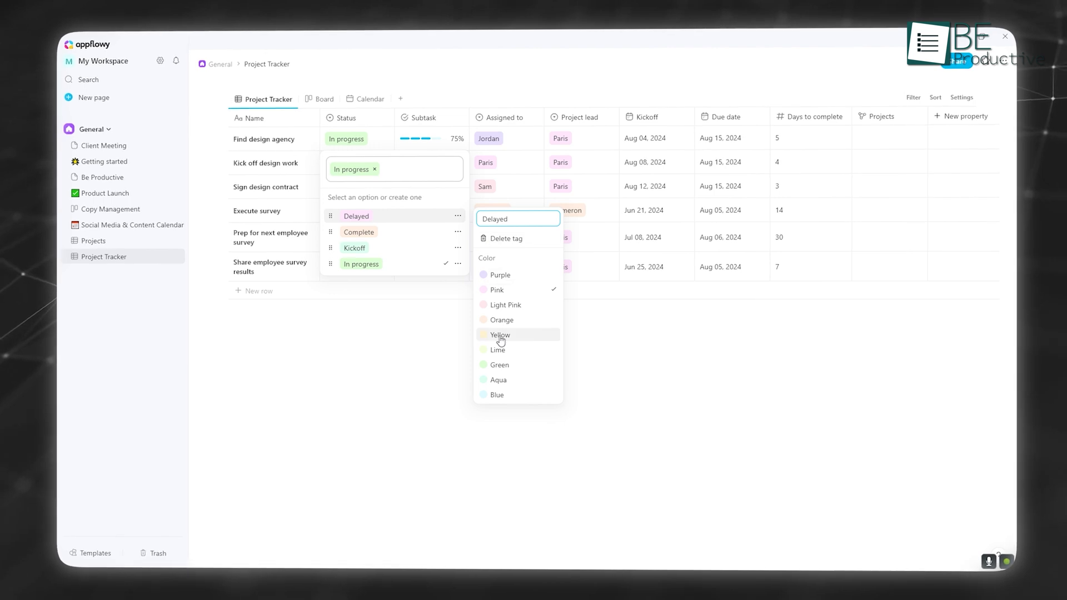
{"action": "left_click", "coordinate": [499, 334]}
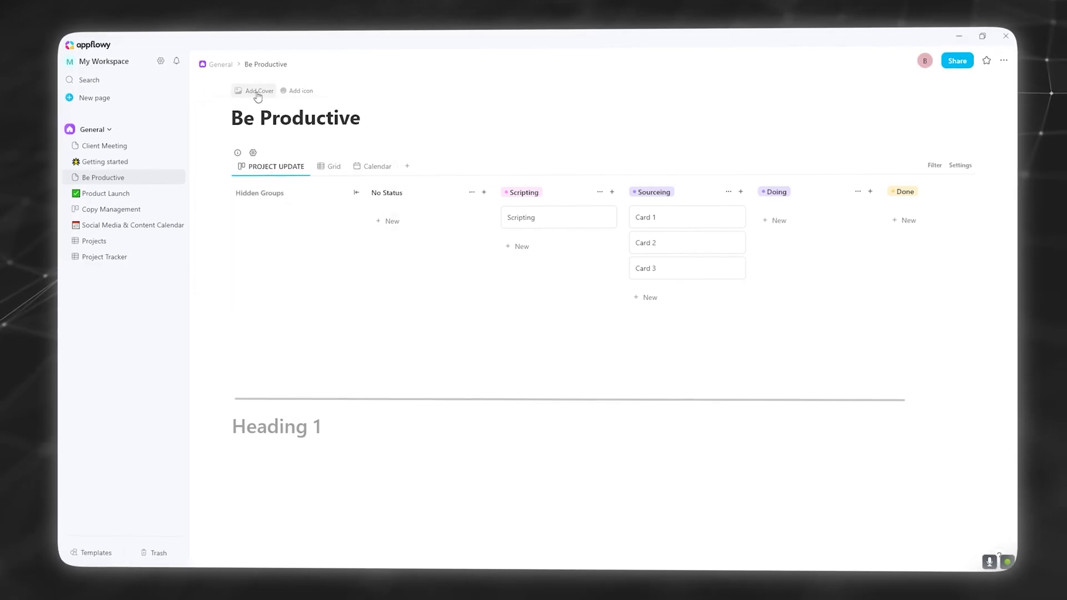
{"action": "left_click", "coordinate": [257, 90]}
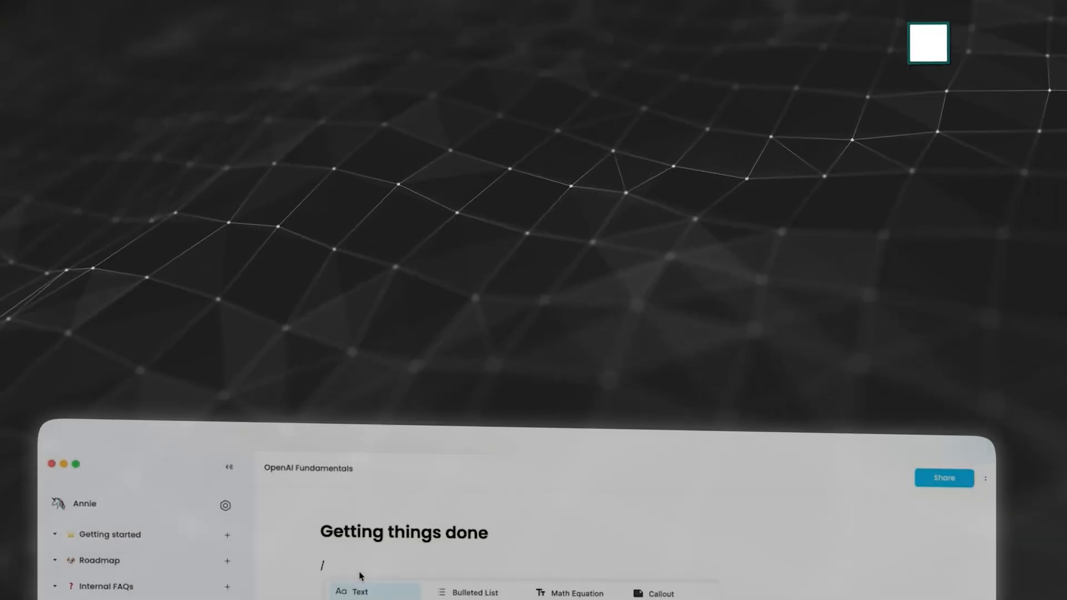
Step: Have the AI writer draft a blog post, then summarize the AI trends article
{"action": "type", "text": "Write a blog post on"}
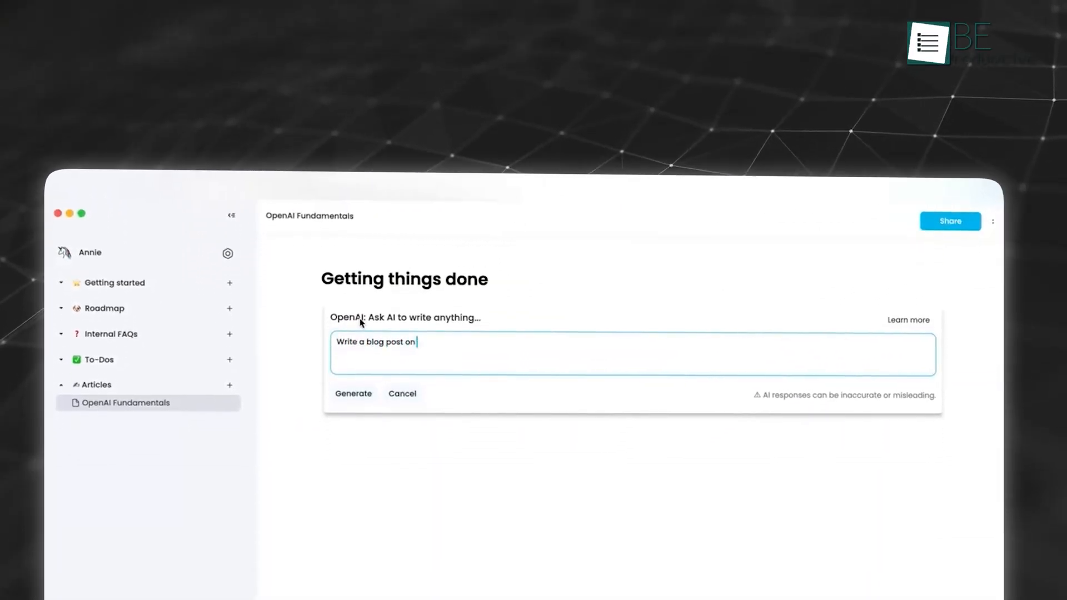
{"action": "left_click", "coordinate": [353, 393]}
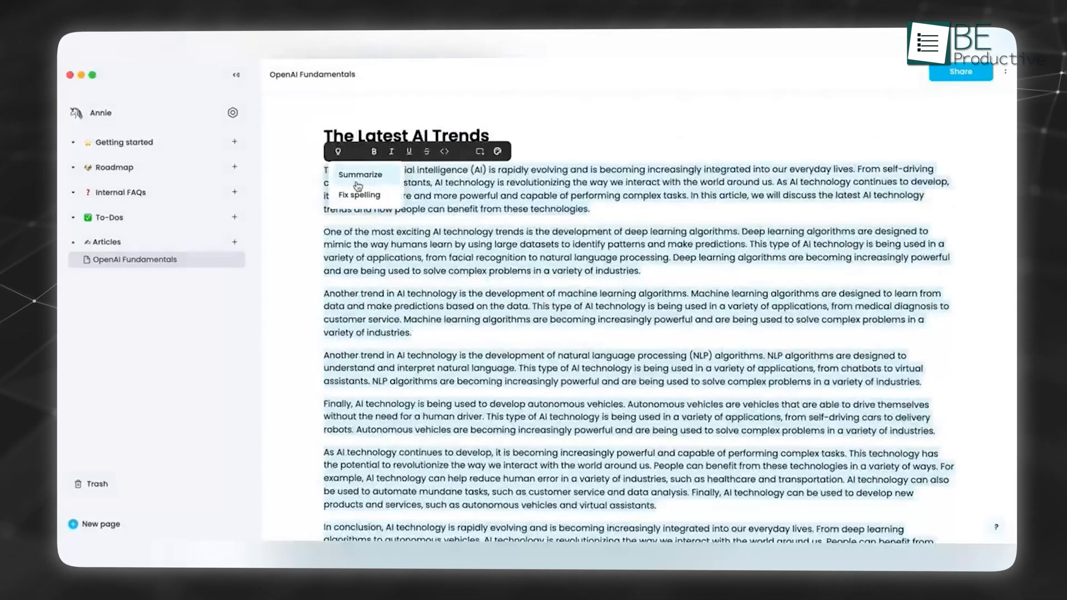
{"action": "left_click", "coordinate": [360, 174]}
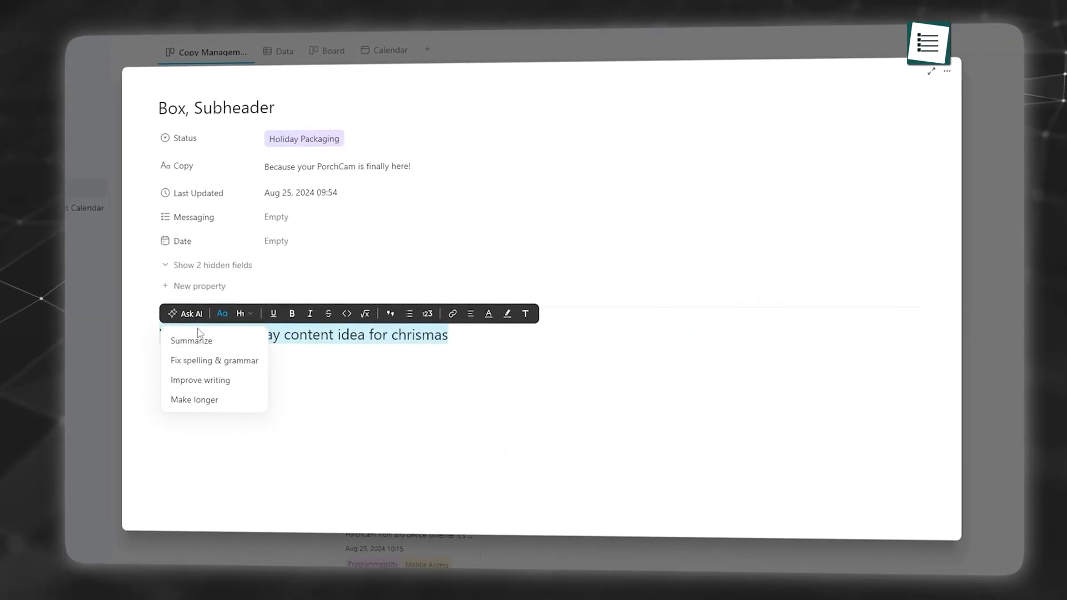
{"action": "mouse_move", "coordinate": [233, 372]}
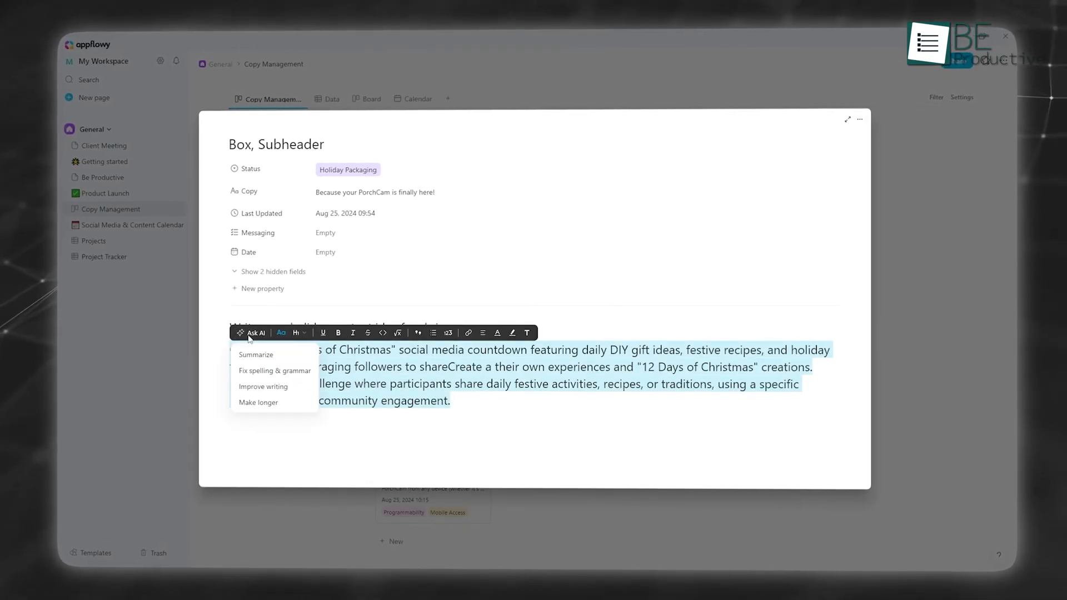
Step: Use Ask AI to make the Christmas content idea longer
{"action": "left_click", "coordinate": [258, 402]}
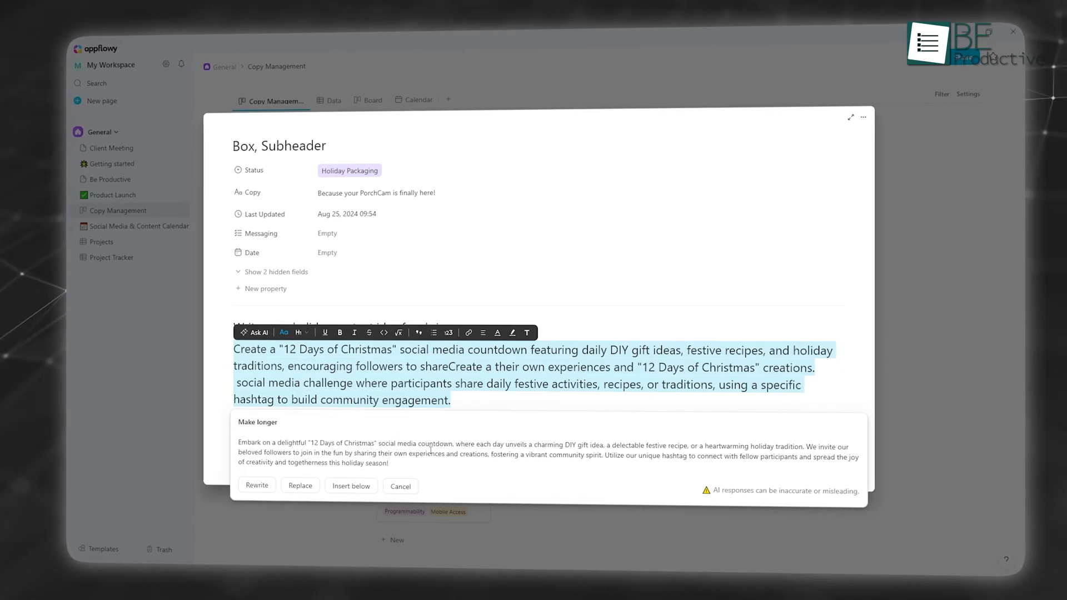
{"action": "left_click", "coordinate": [257, 487]}
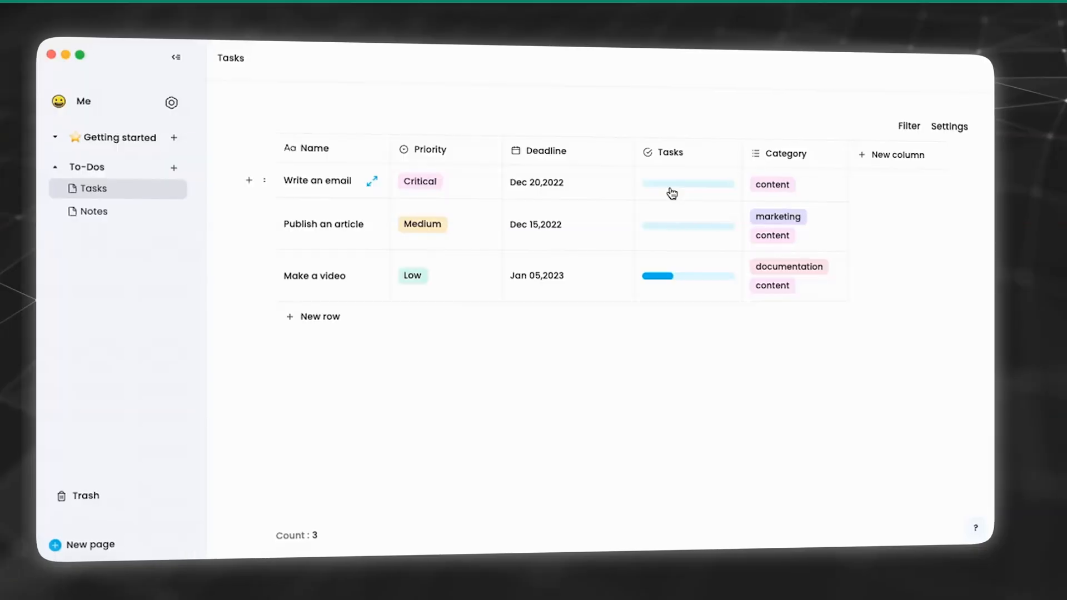
Step: Tick off subtasks to advance the Write an email task's progress
{"action": "left_click", "coordinate": [670, 190]}
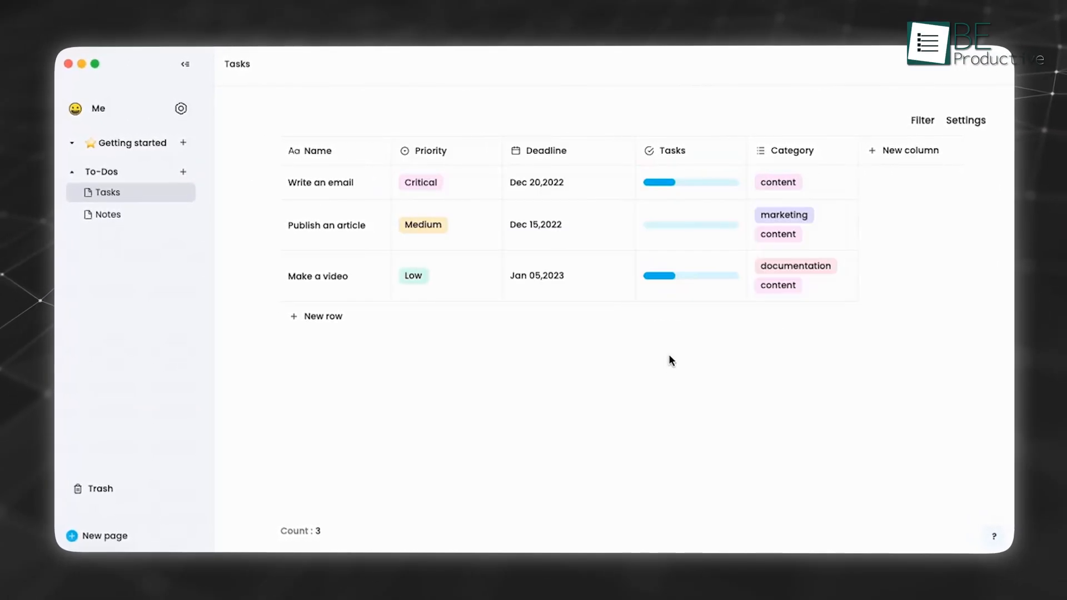
{"action": "left_click", "coordinate": [689, 181]}
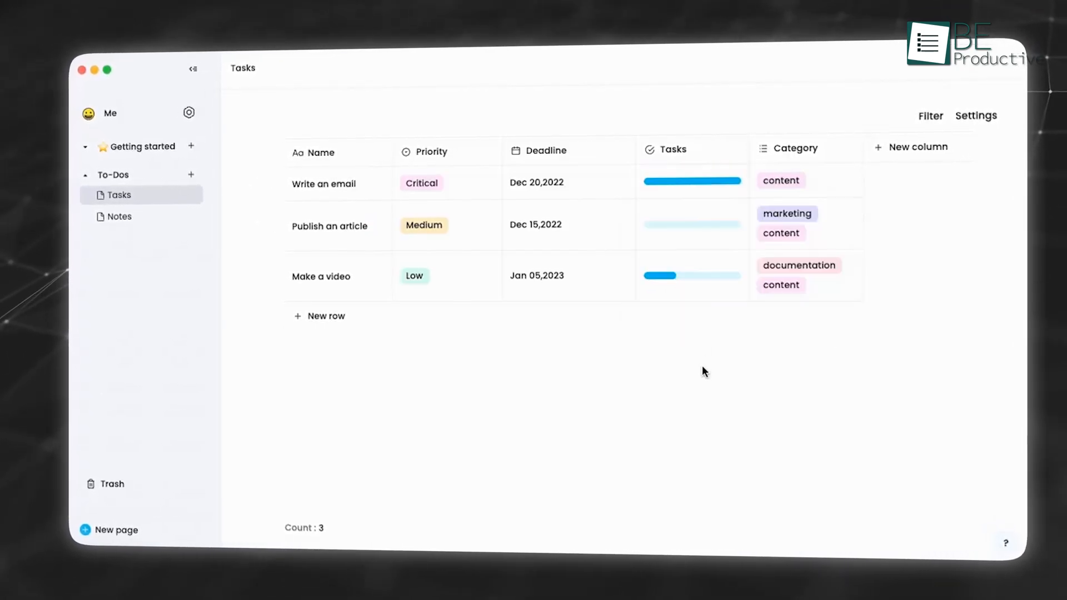
Step: Filter the Tasks table to rows whose Category contains documentation
{"action": "left_click", "coordinate": [929, 116]}
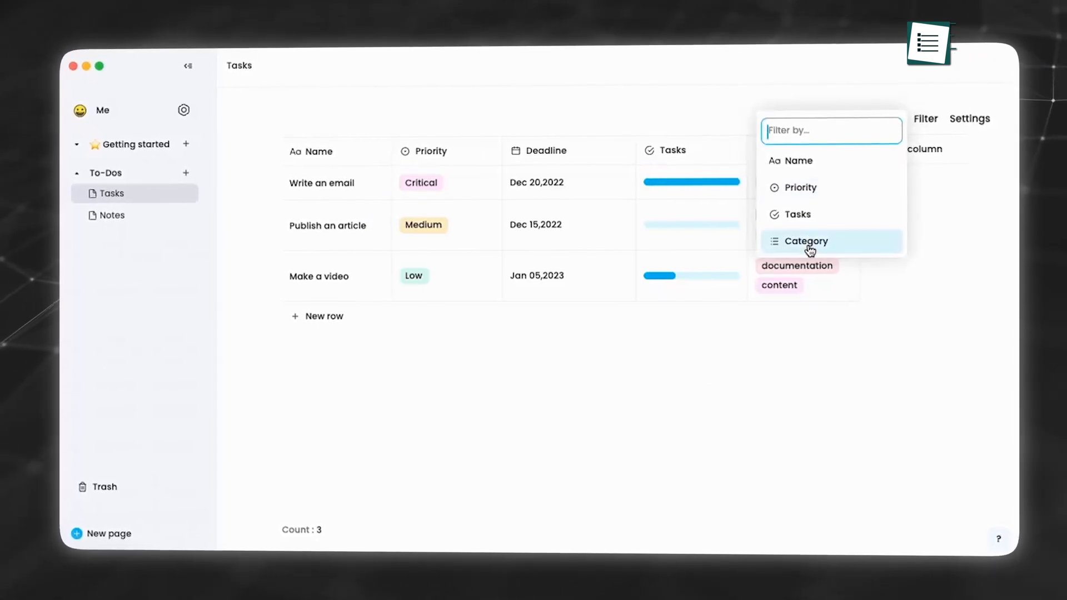
{"action": "left_click", "coordinate": [805, 241]}
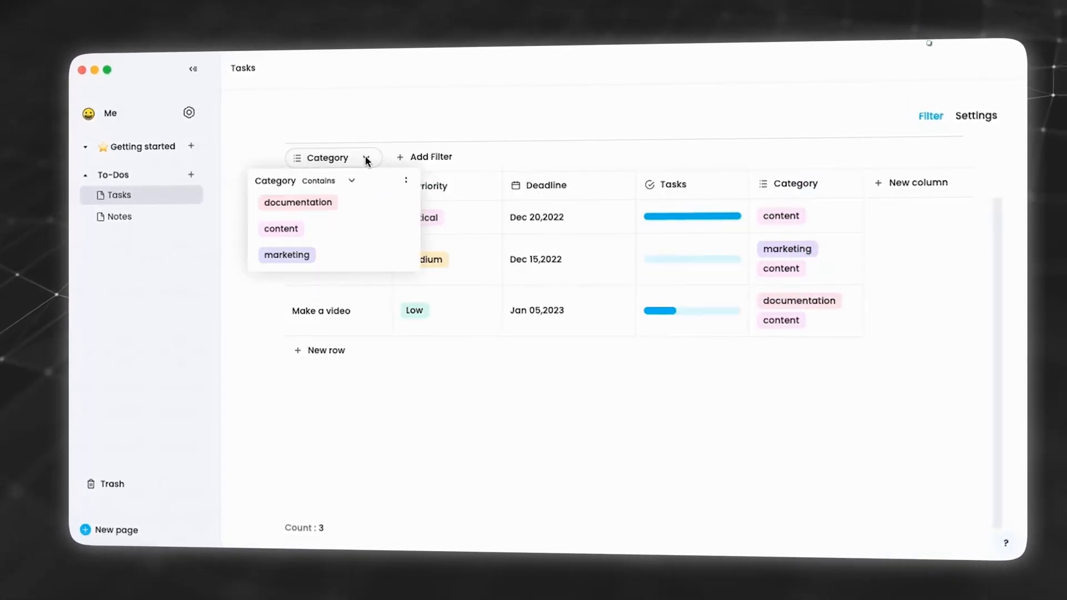
{"action": "left_click", "coordinate": [297, 202]}
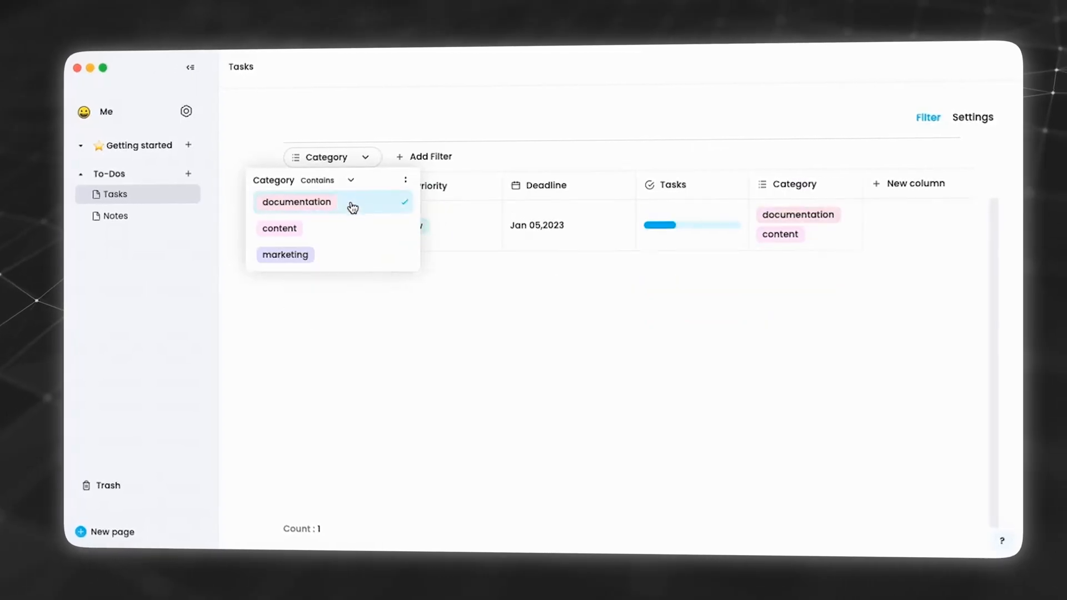
{"action": "left_click", "coordinate": [279, 227]}
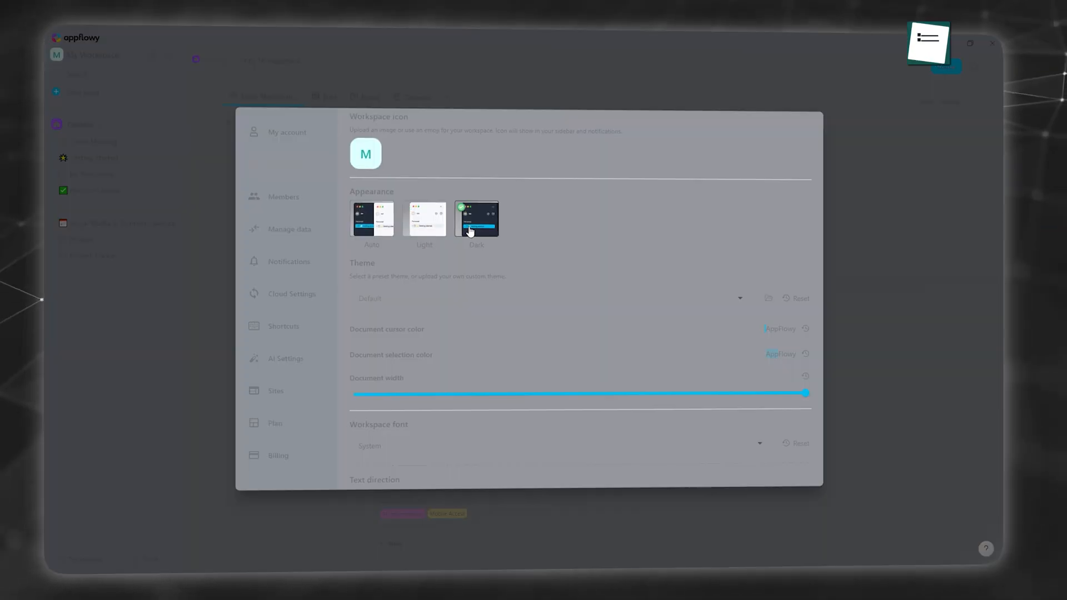
Step: Switch the workspace to dark appearance and try the Dandelion and another preset theme
{"action": "left_click", "coordinate": [423, 219]}
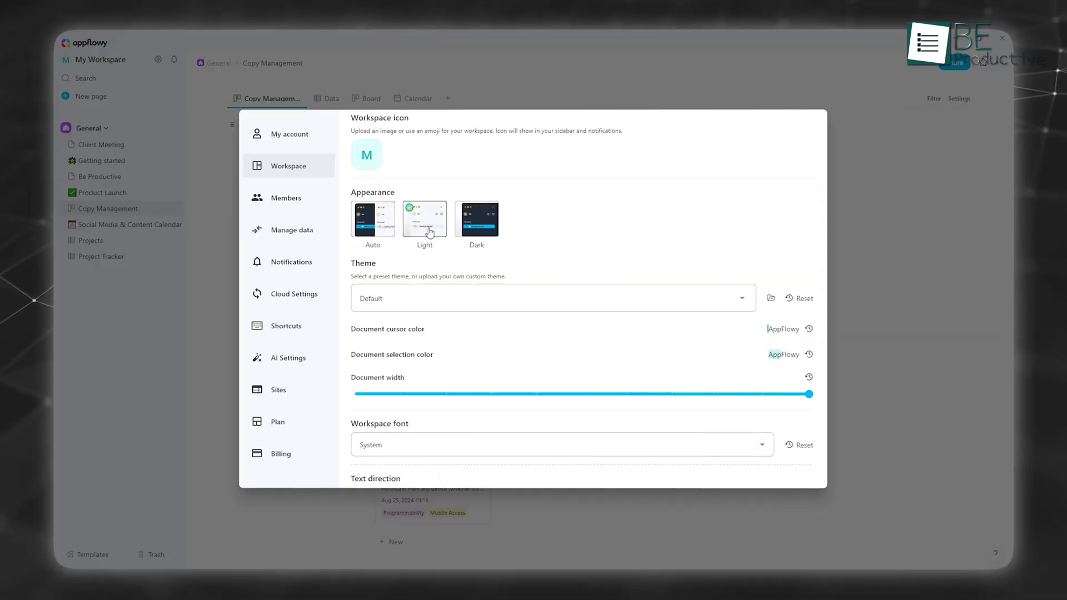
{"action": "left_click", "coordinate": [476, 218]}
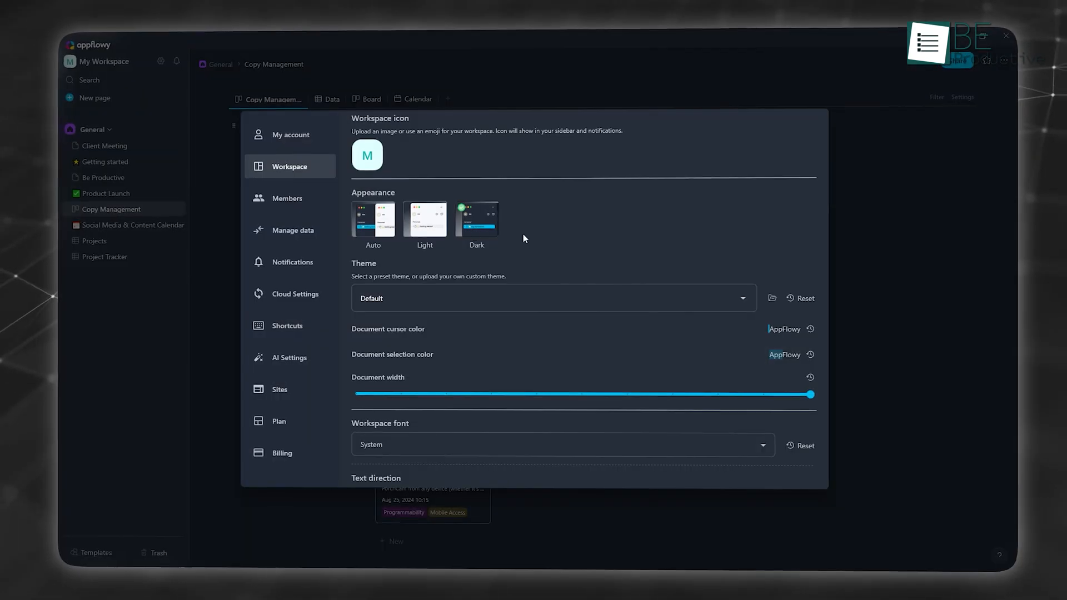
{"action": "left_click", "coordinate": [742, 298]}
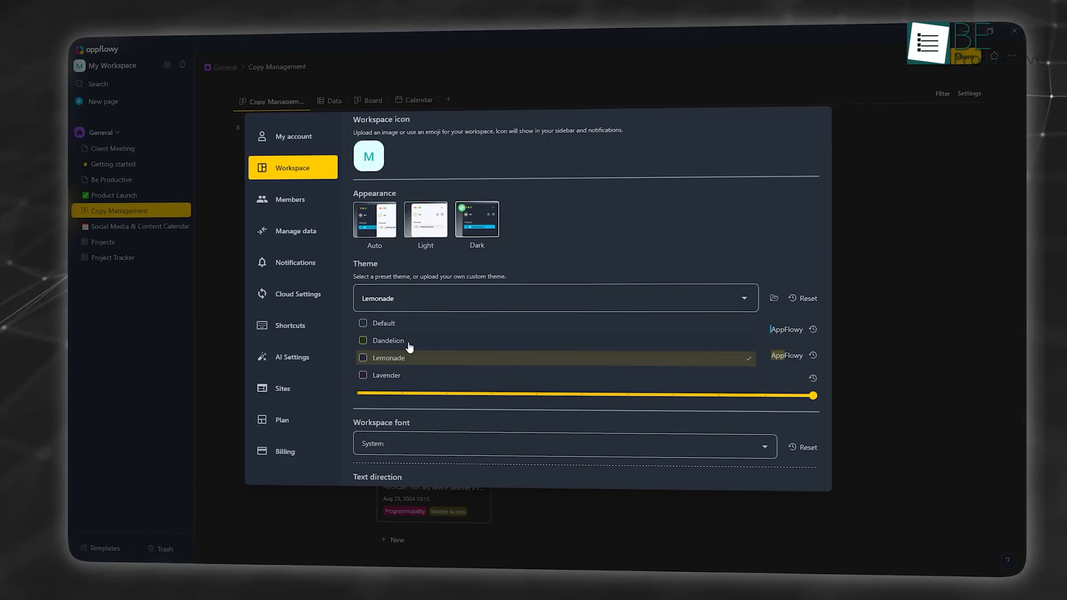
{"action": "left_click", "coordinate": [388, 340]}
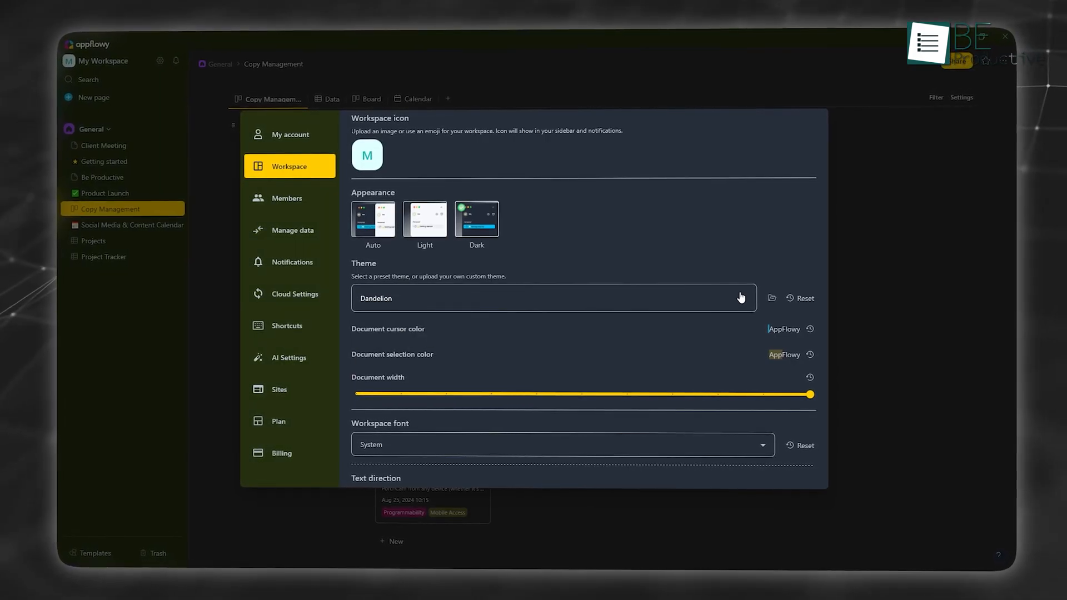
{"action": "left_click", "coordinate": [554, 298]}
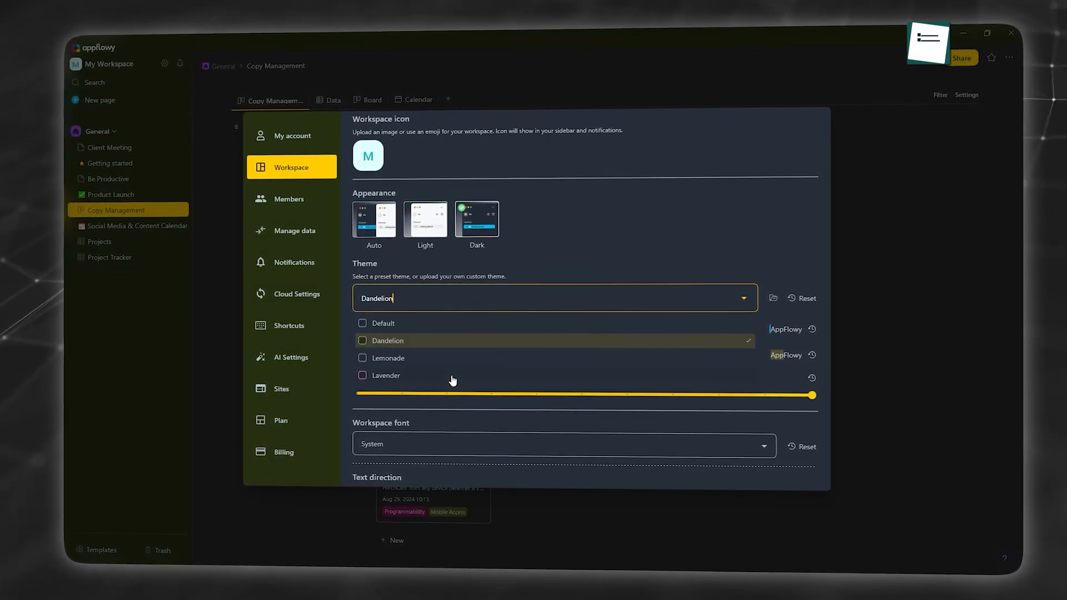
{"action": "left_click", "coordinate": [386, 374]}
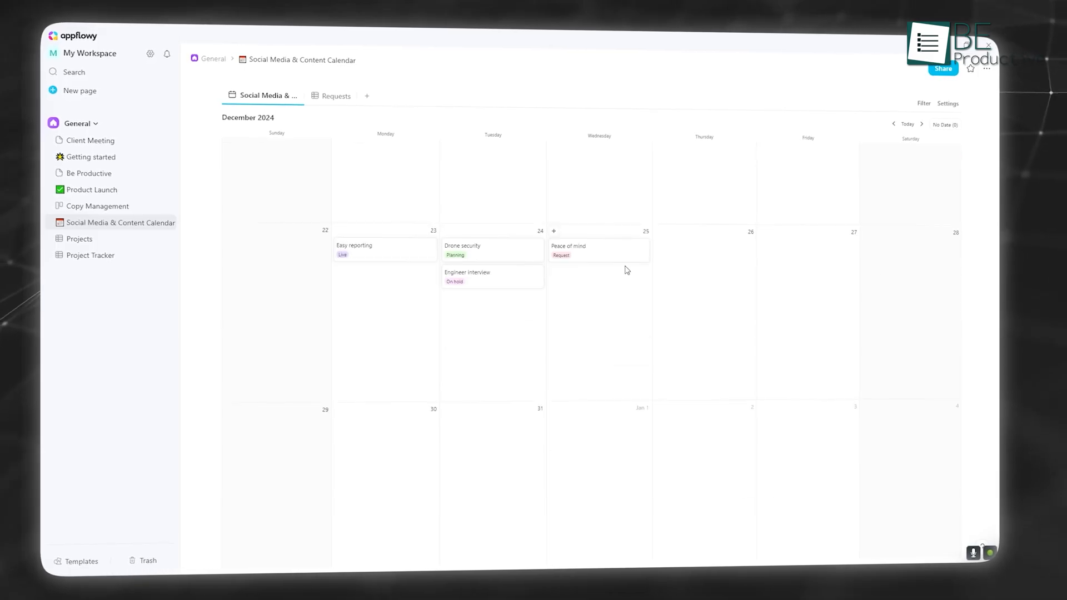
Step: Show the scheduled date picker and reminder choices for the Peace of mind event on Dec 25
{"action": "left_click", "coordinate": [598, 246]}
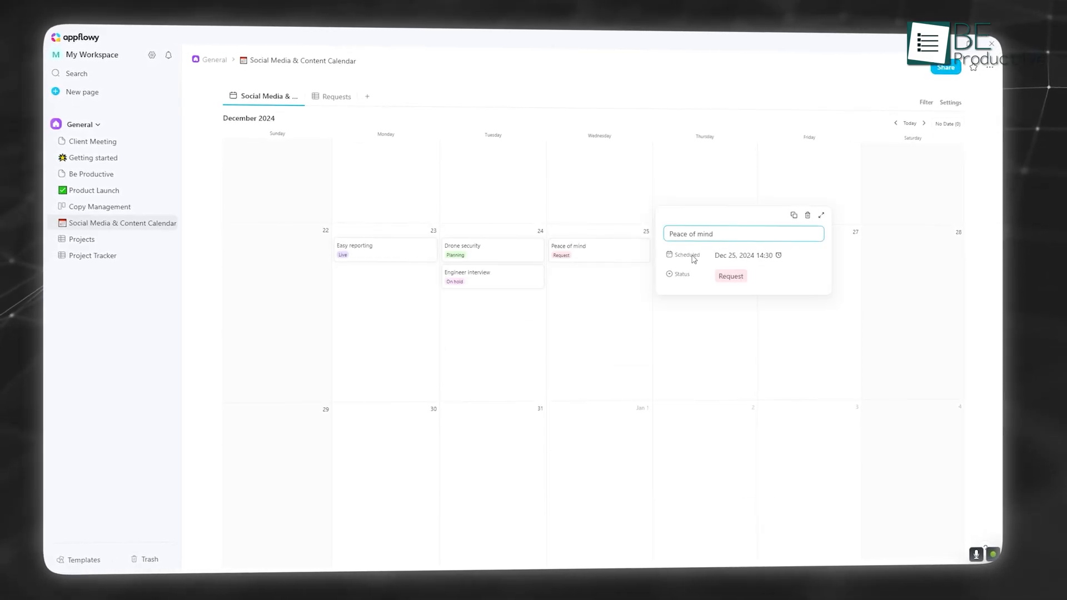
{"action": "left_click", "coordinate": [743, 256]}
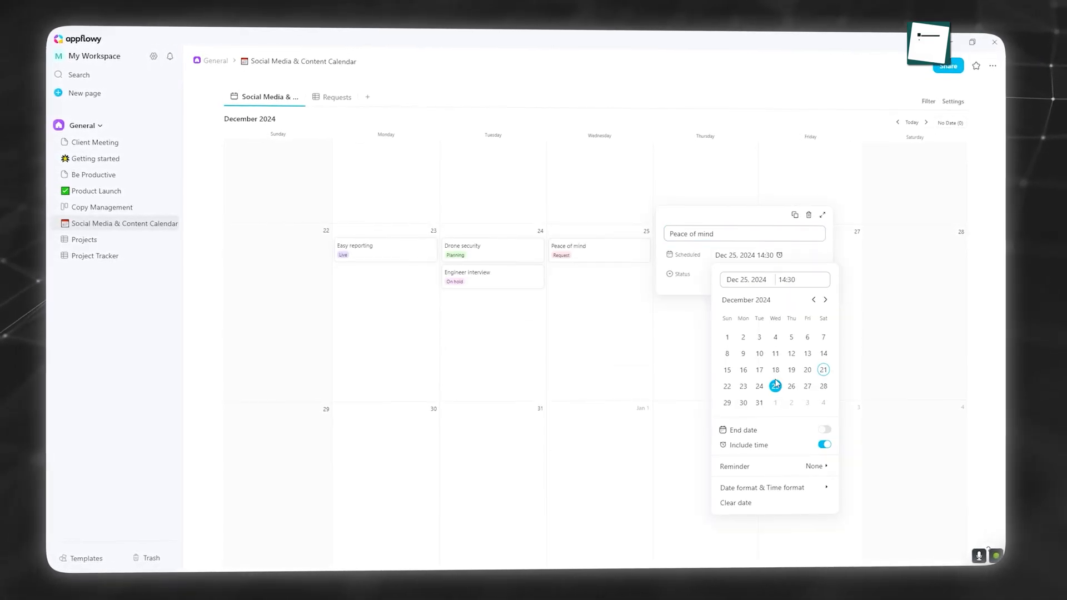
{"action": "left_click", "coordinate": [775, 385]}
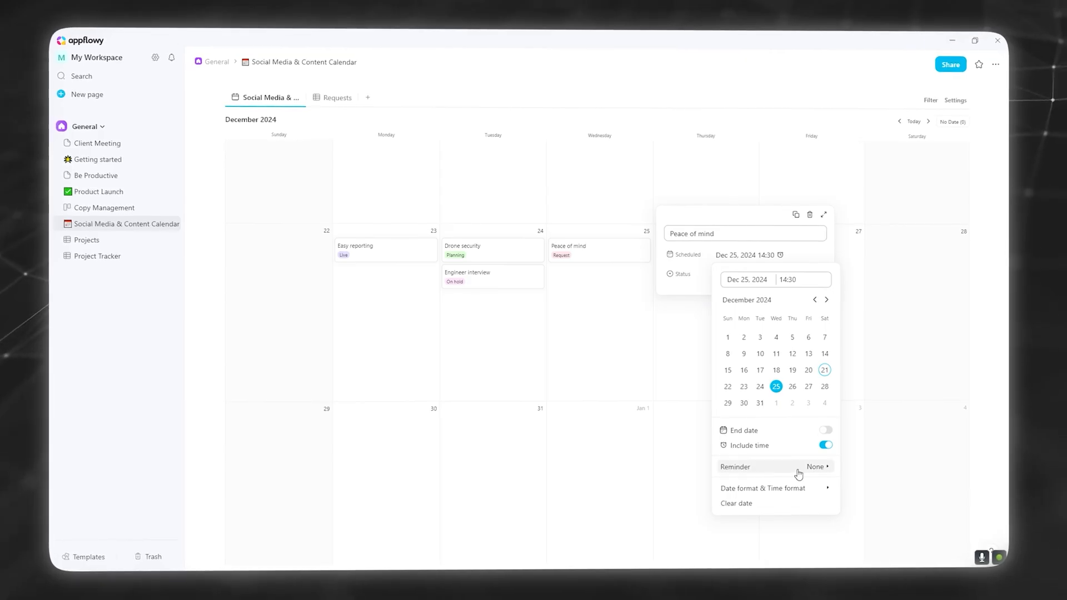
{"action": "left_click", "coordinate": [816, 467]}
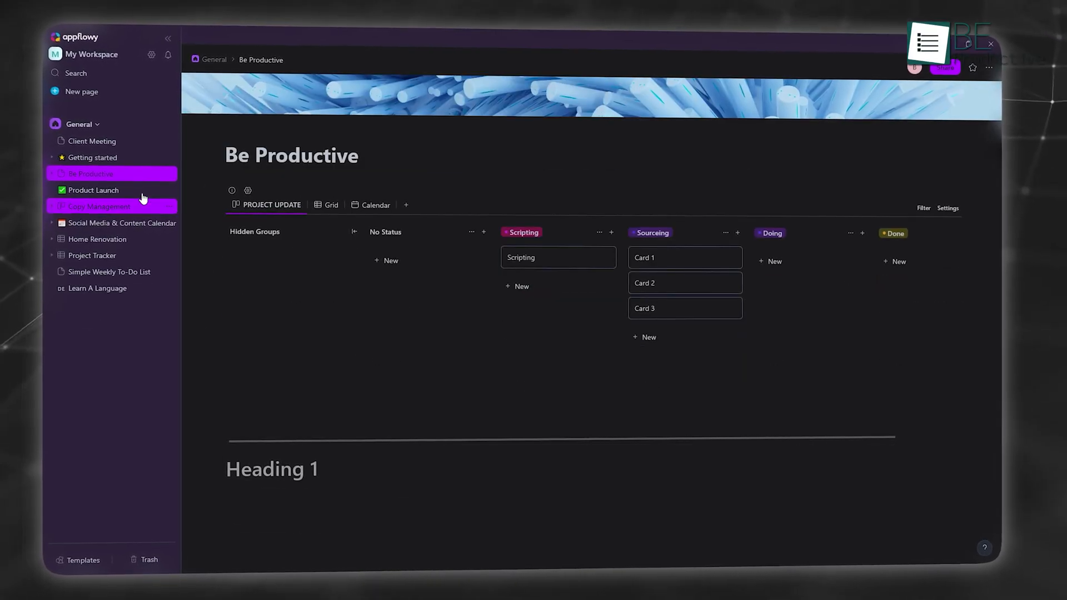
Step: Browse Product Launch and Project Tracker, then land on the Home Renovation database
{"action": "left_click", "coordinate": [94, 190]}
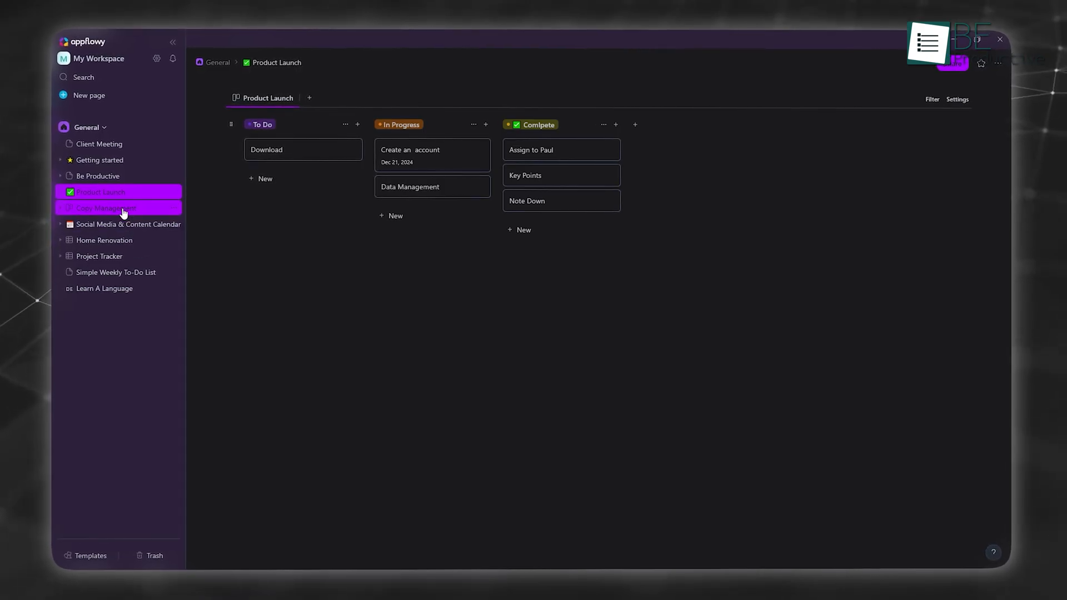
{"action": "left_click", "coordinate": [99, 257]}
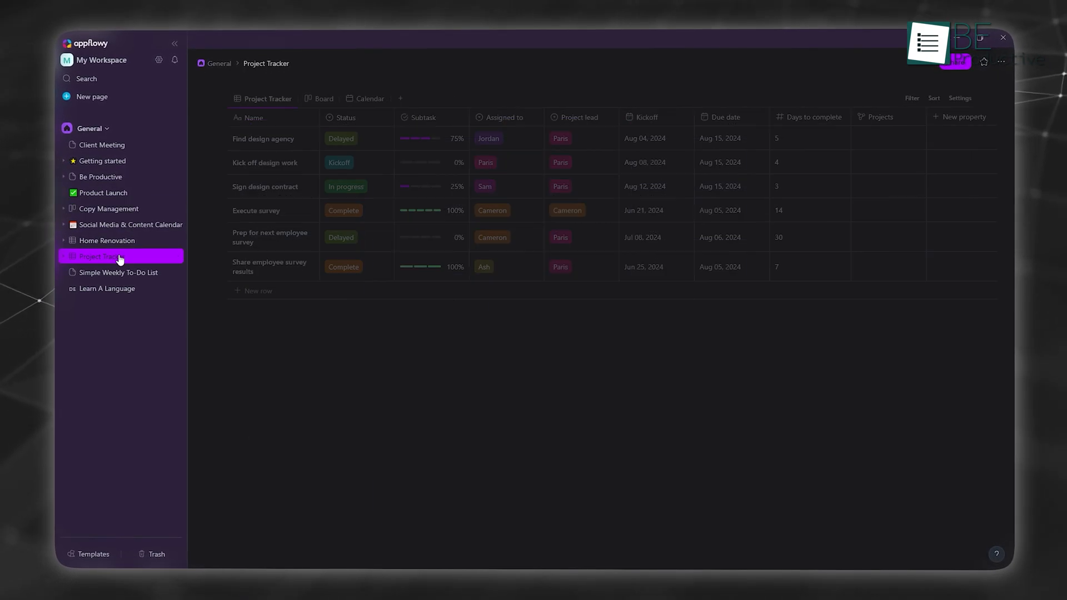
{"action": "mouse_move", "coordinate": [125, 244]}
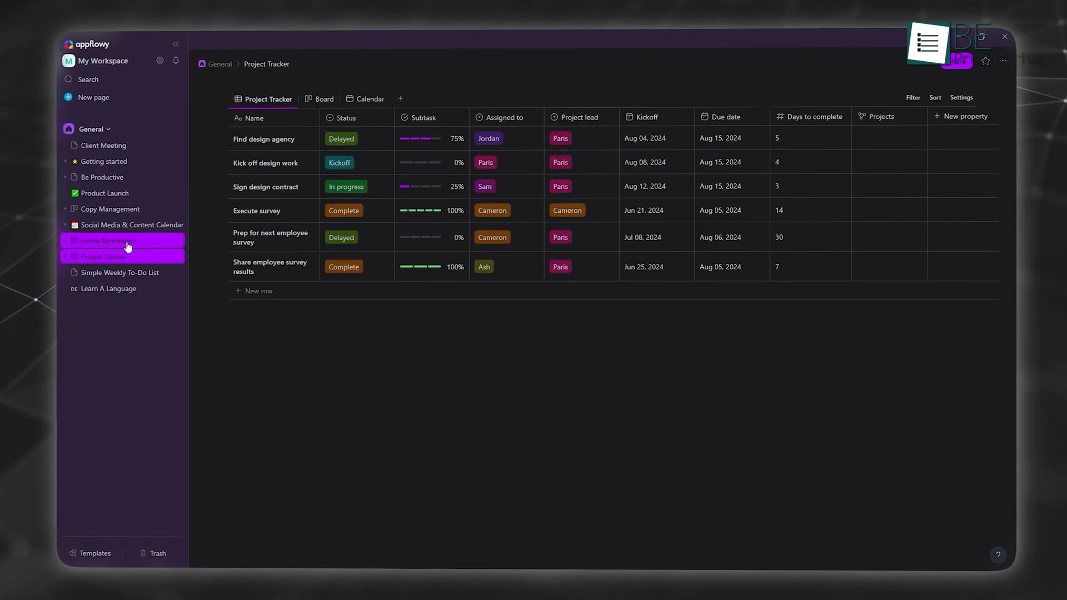
{"action": "left_click", "coordinate": [122, 240]}
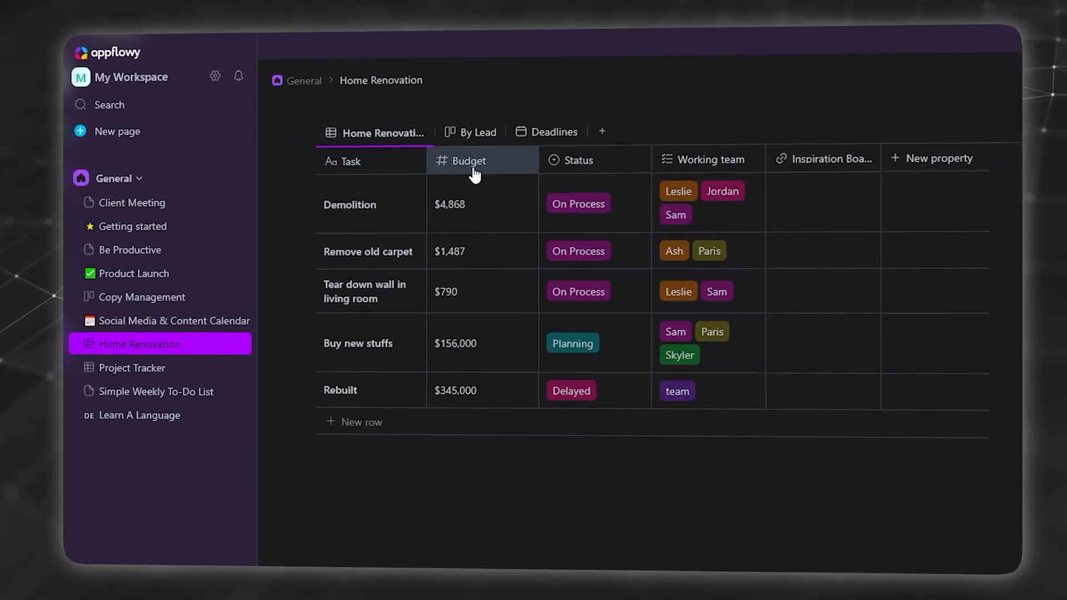
{"action": "mouse_move", "coordinate": [708, 159]}
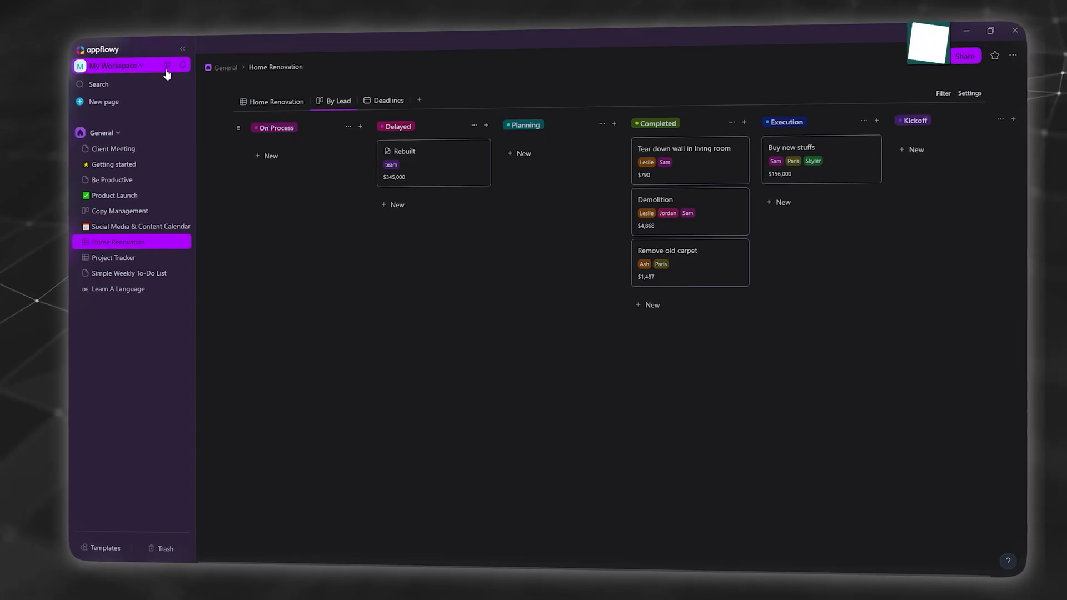
Step: In Cloud Settings, choose AppFlowy Cloud as the server and enable sync
{"action": "left_click", "coordinate": [164, 65]}
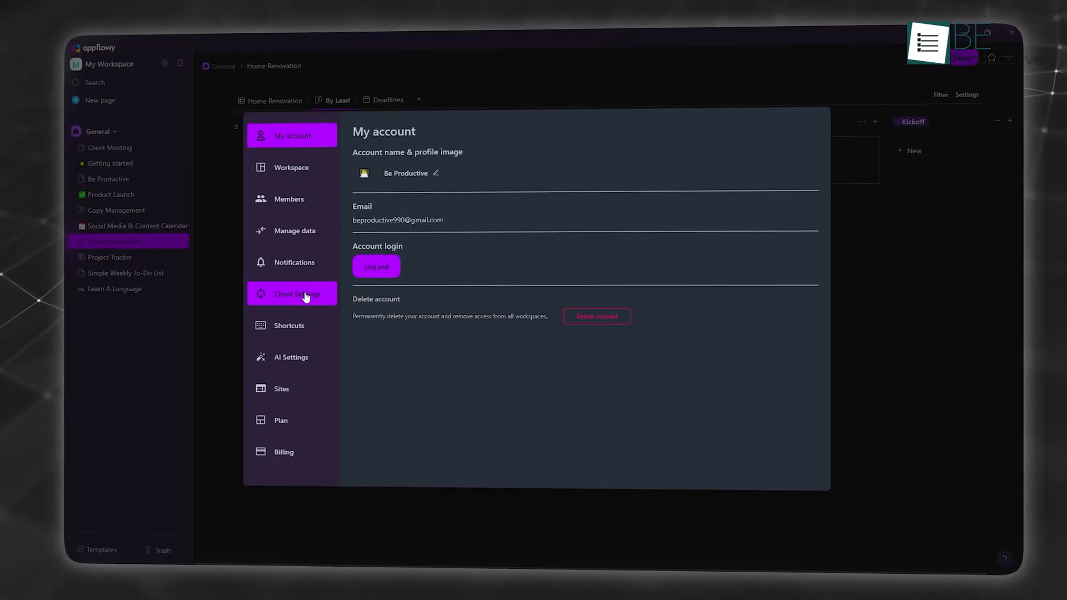
{"action": "left_click", "coordinate": [294, 293]}
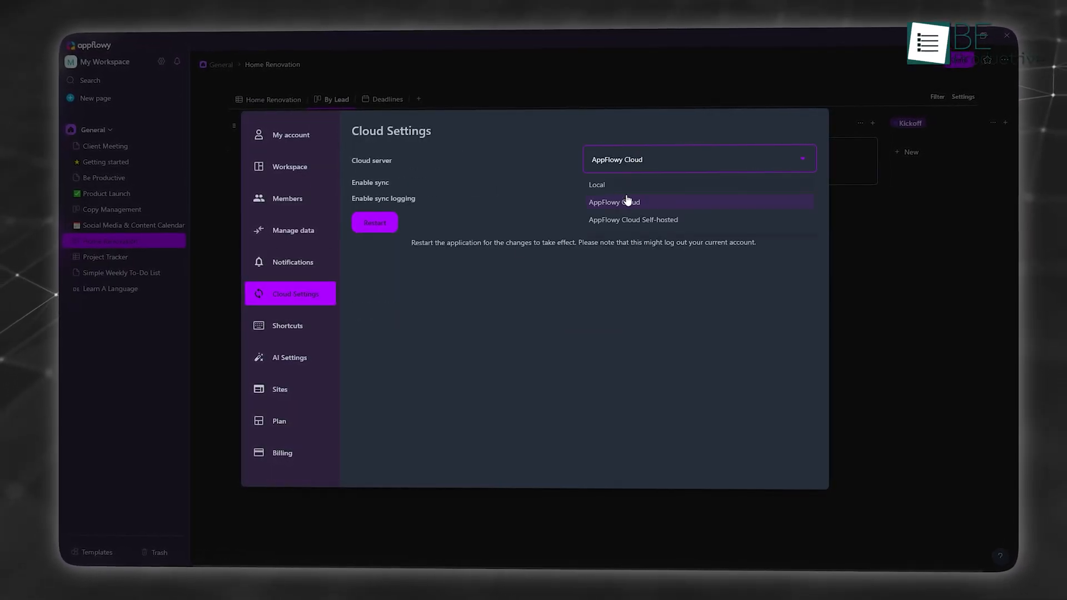
{"action": "left_click", "coordinate": [613, 201]}
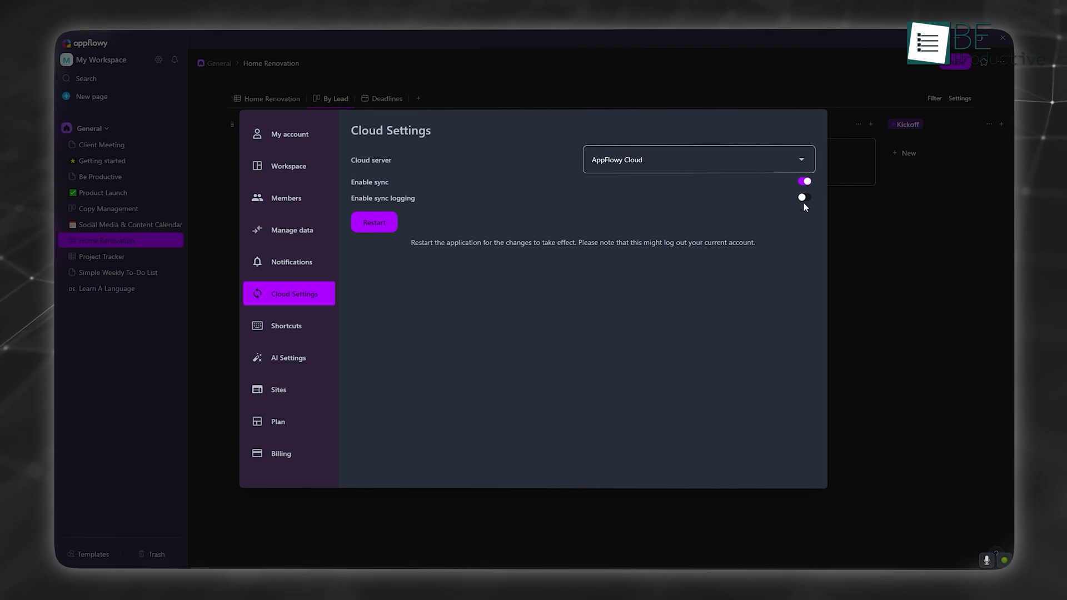
{"action": "left_click", "coordinate": [804, 198]}
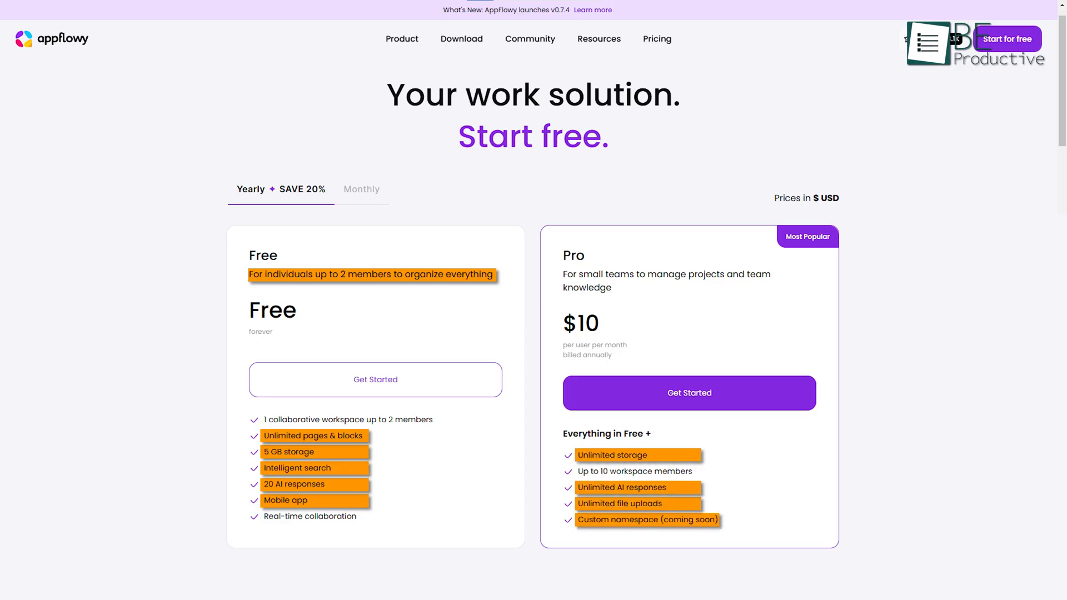
Step: Scroll the appflowy.io pricing page through the Free and $10-per-user Pro plan cards
{"action": "scroll", "scroll_direction": "down", "scroll_amount": 3}
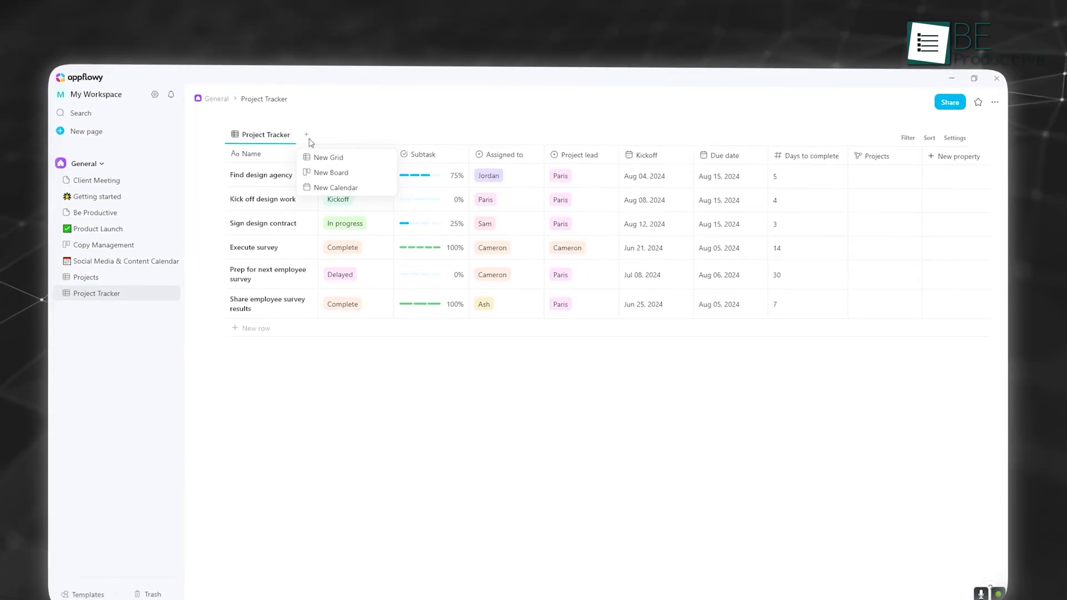
Step: Add a new Board view to the Project Tracker database
{"action": "left_click", "coordinate": [331, 172]}
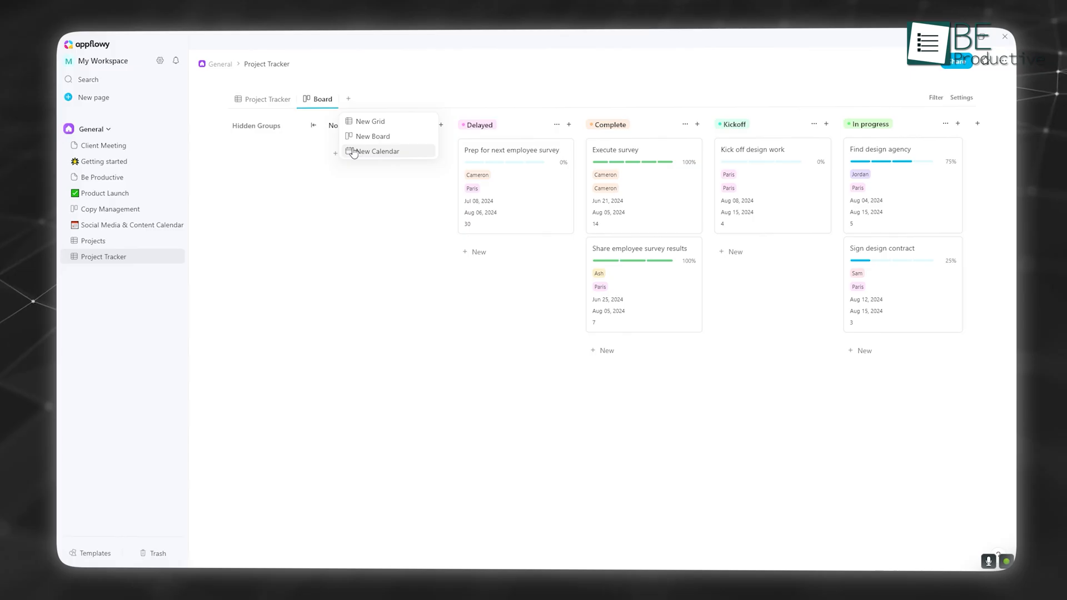